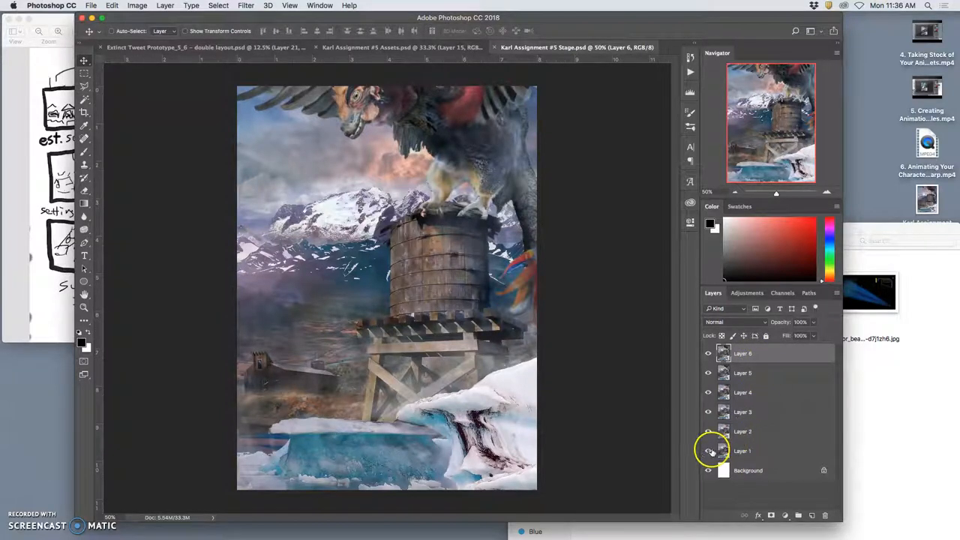
Step: Open the Timeline panel and make animation frames from the stage layers
left_click(708, 451)
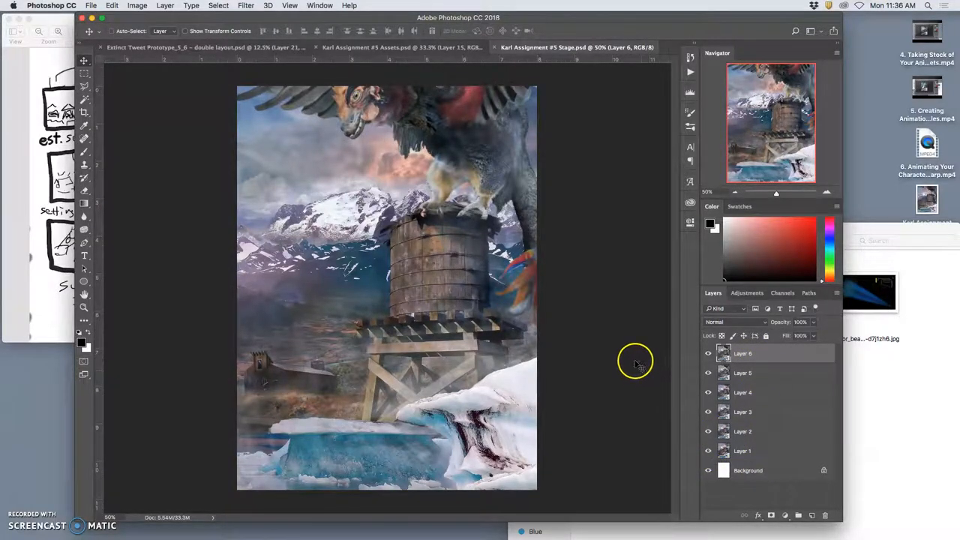
mouse_move(39, 164)
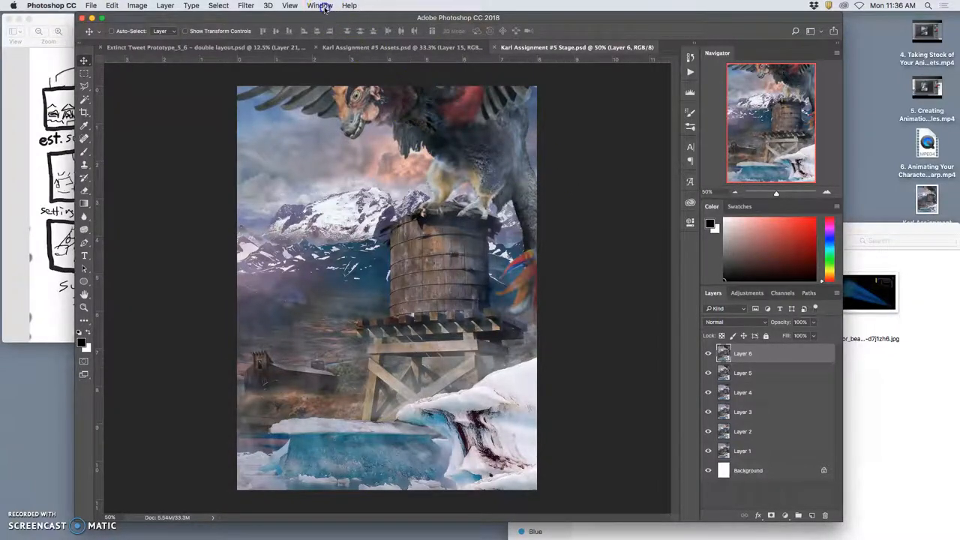
left_click(319, 5)
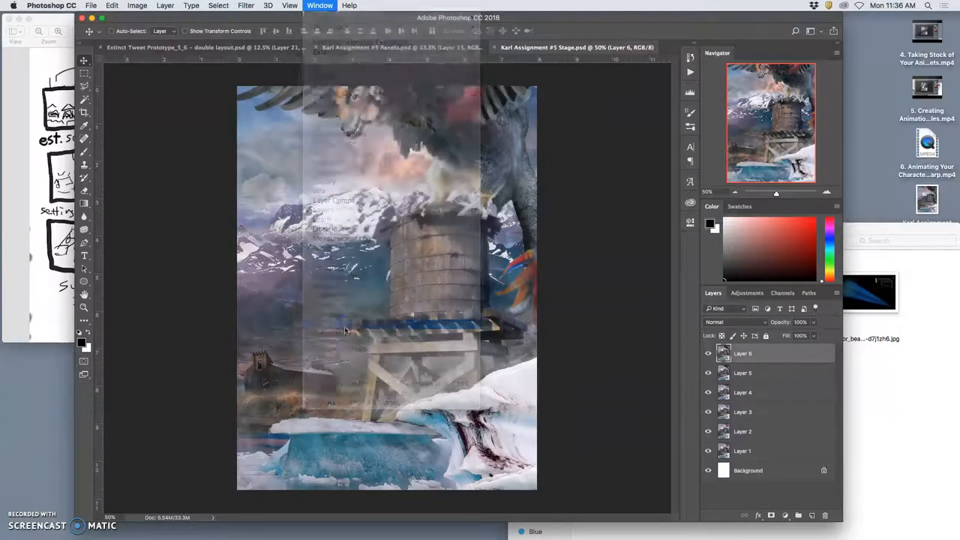
left_click(319, 6)
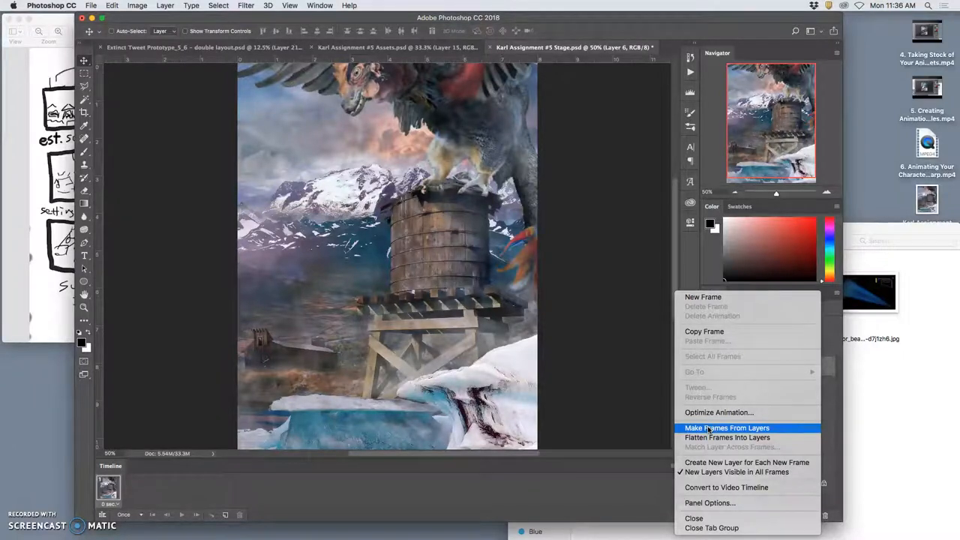
left_click(728, 427)
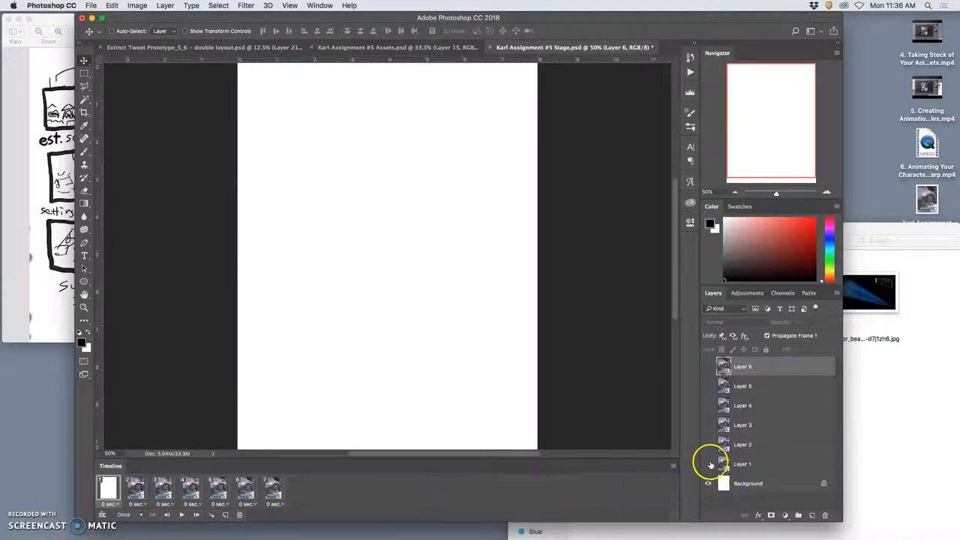
mouse_move(741, 486)
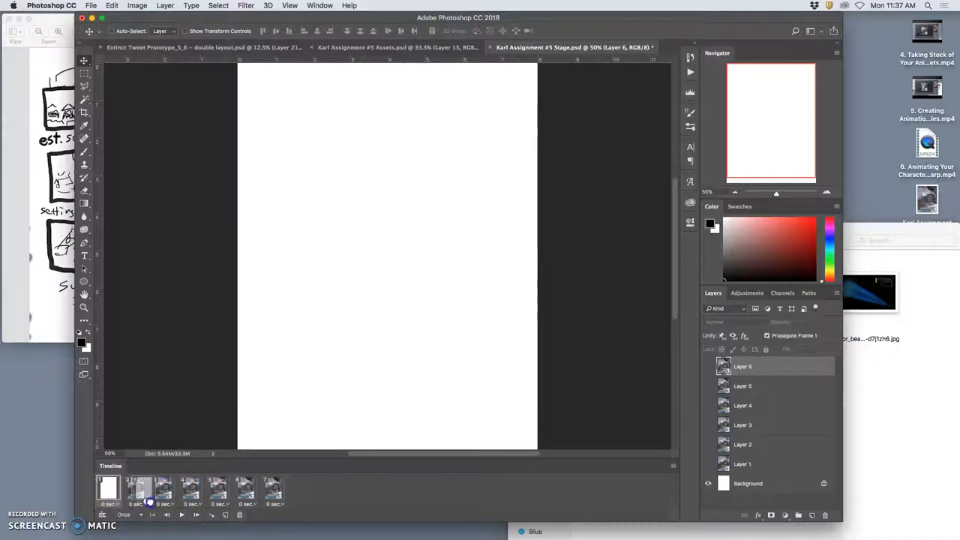
Step: Set every frame's delay to 0.3 seconds with looping set to Forever
left_click(215, 490)
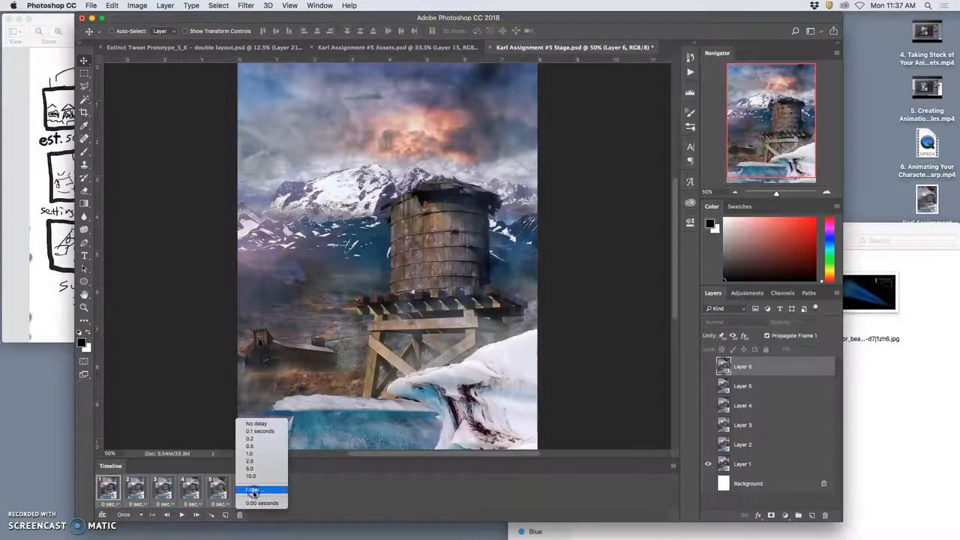
left_click(253, 489)
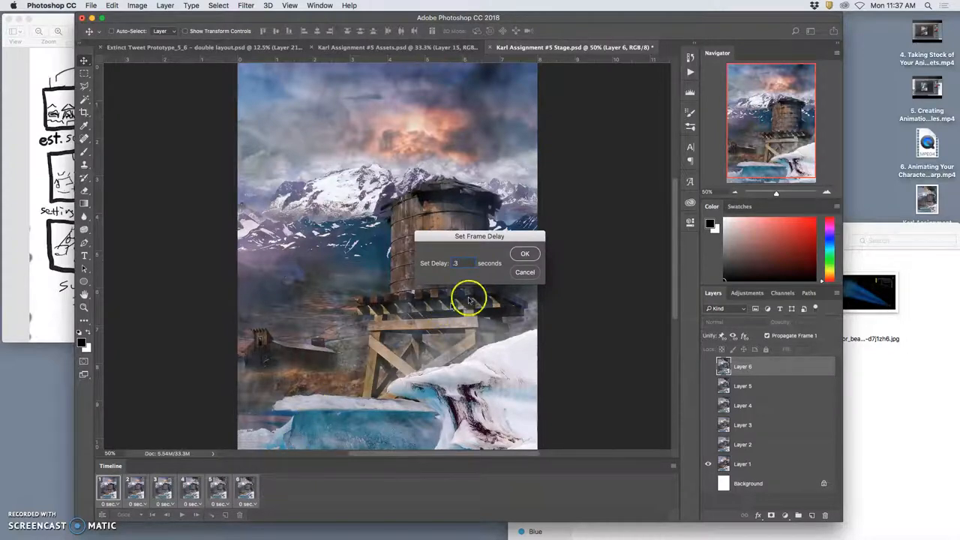
left_click(525, 253)
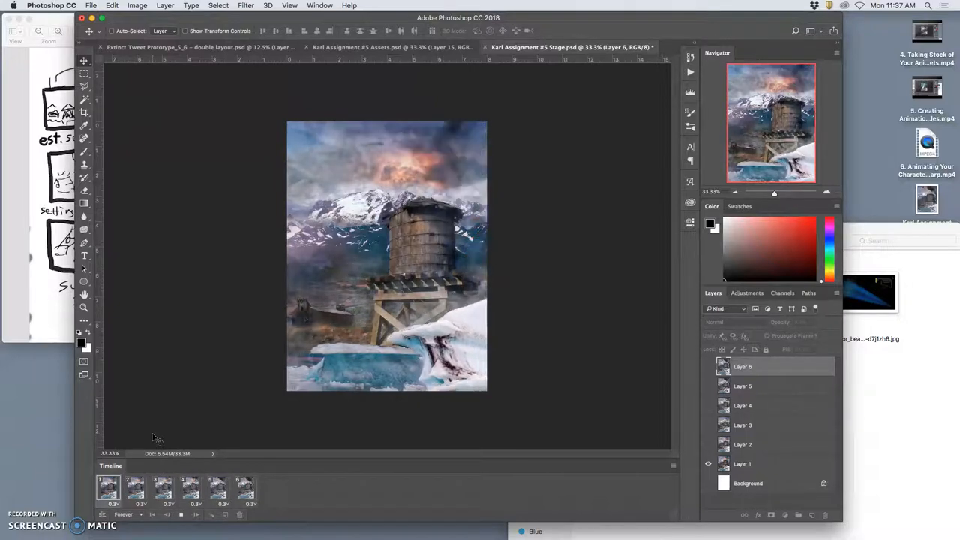
left_click(135, 488)
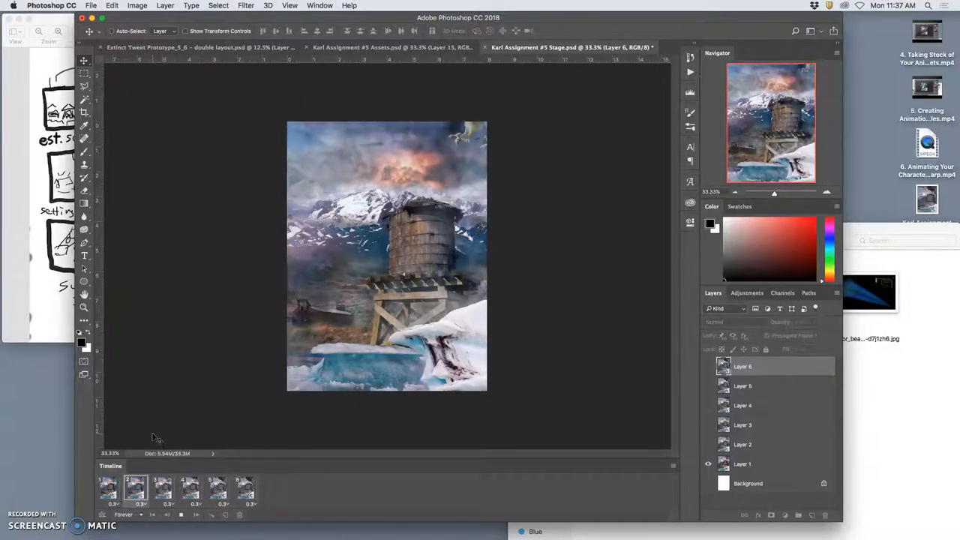
left_click(108, 488)
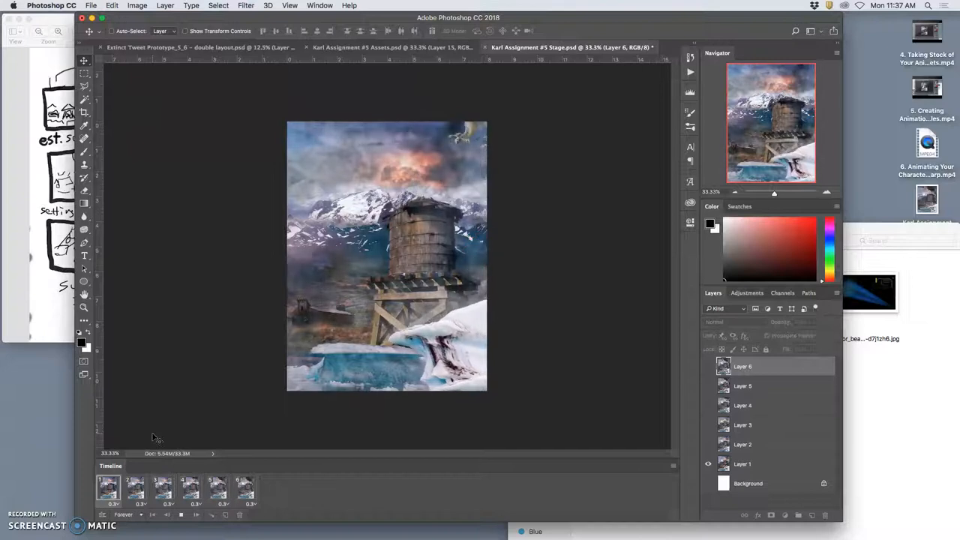
left_click(135, 488)
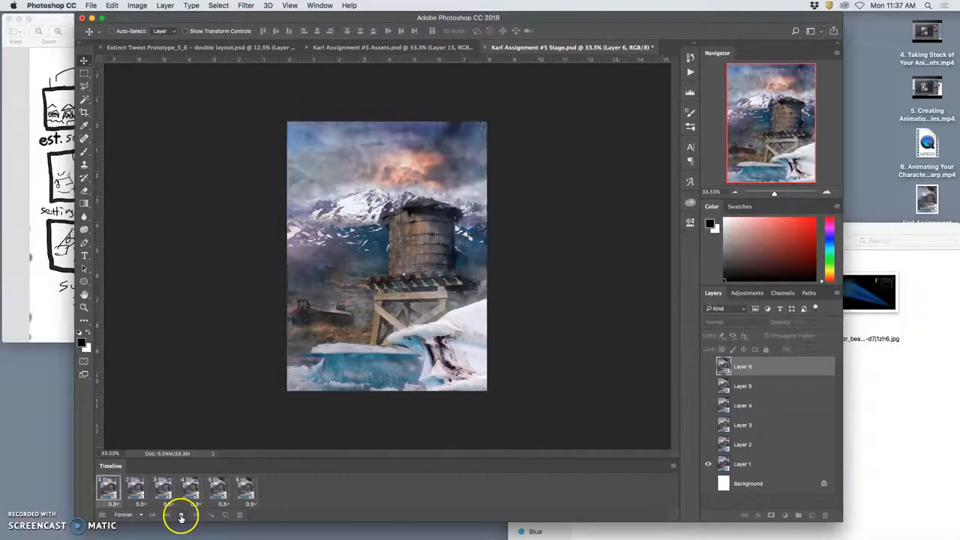
left_click(154, 491)
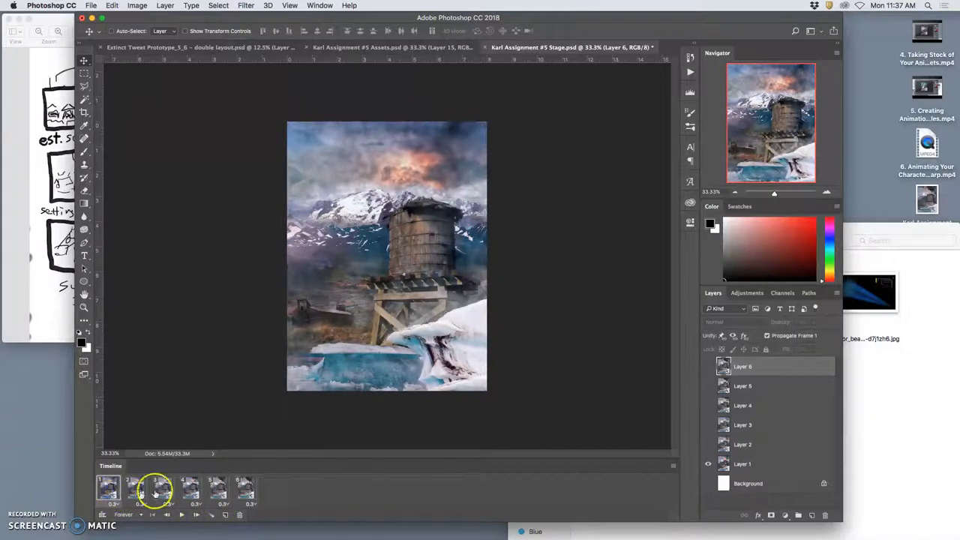
Step: Select frames 2–6 in the Timeline and delete them, keeping frame 1
left_click(246, 487)
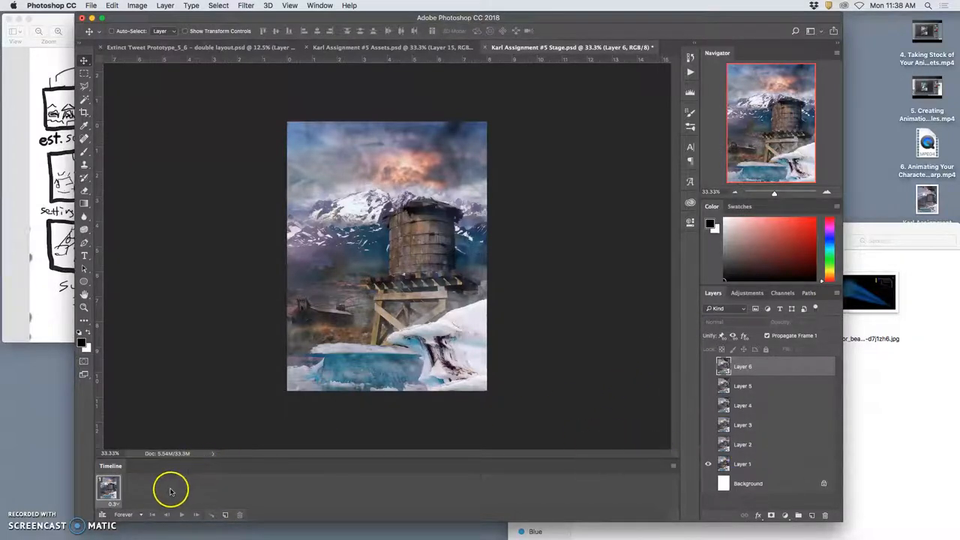
mouse_move(652, 397)
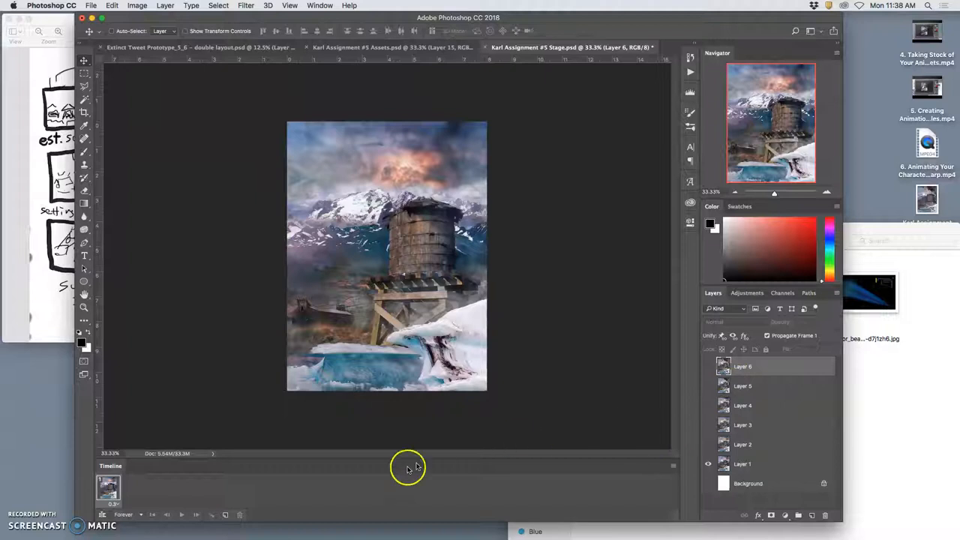
mouse_move(478, 439)
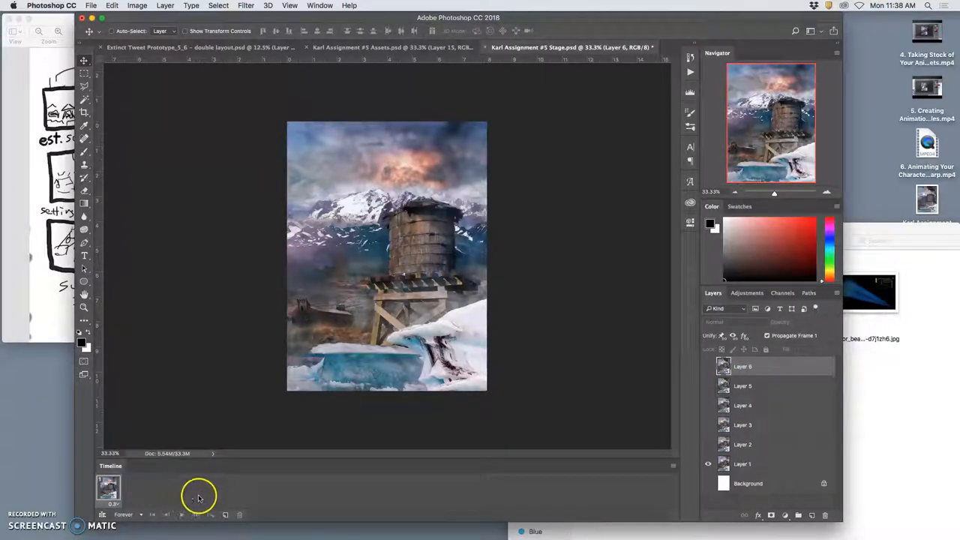
left_click(673, 466)
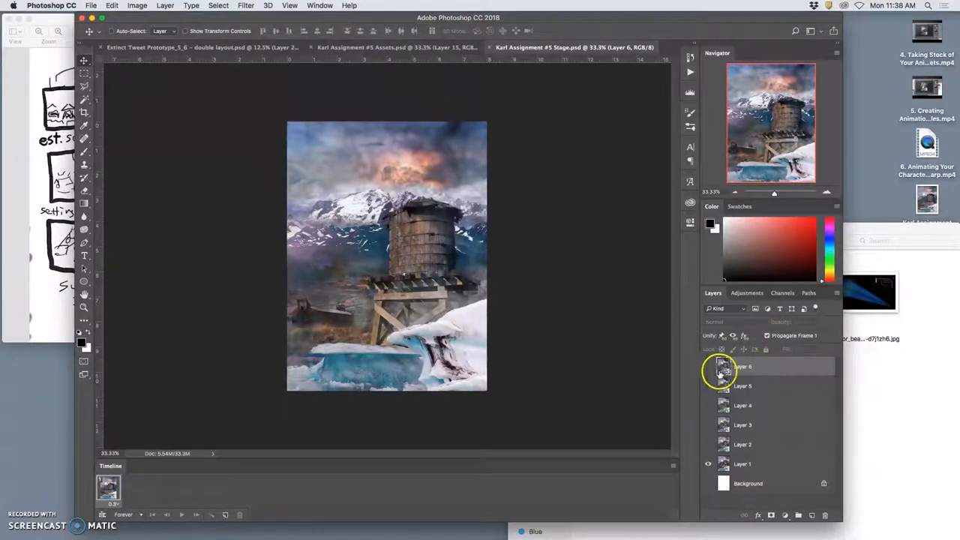
Step: Make the stage layers visible again and hide Merged Creature copy 5
left_click(707, 366)
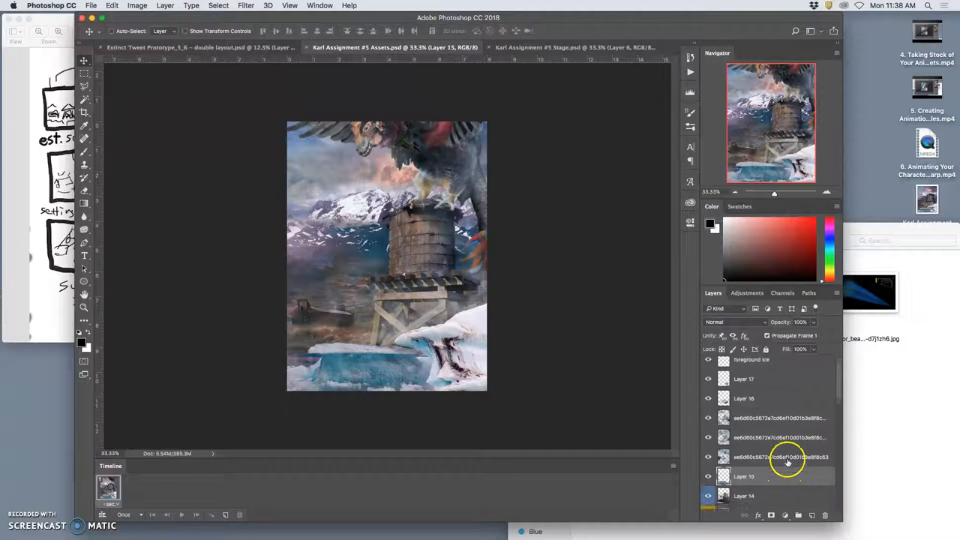
scroll("down", 3)
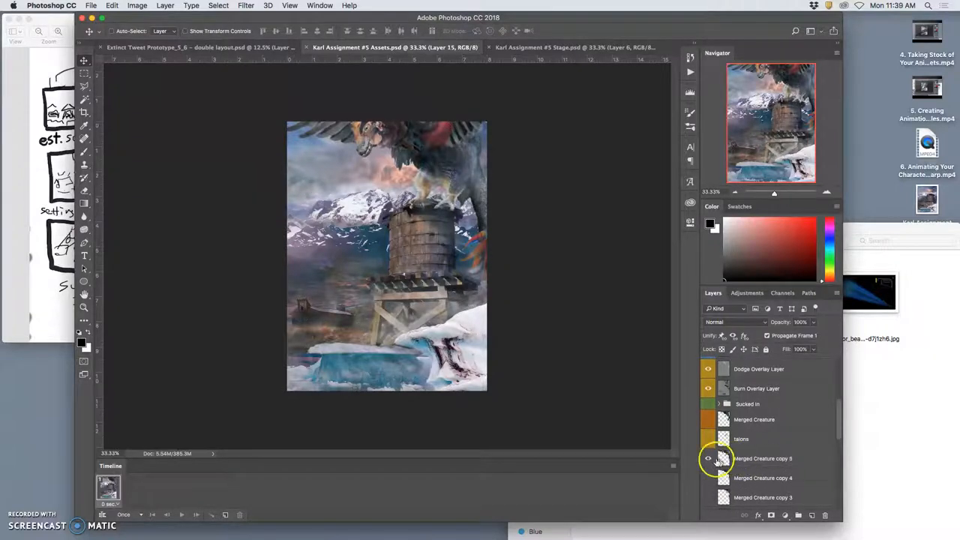
left_click(707, 458)
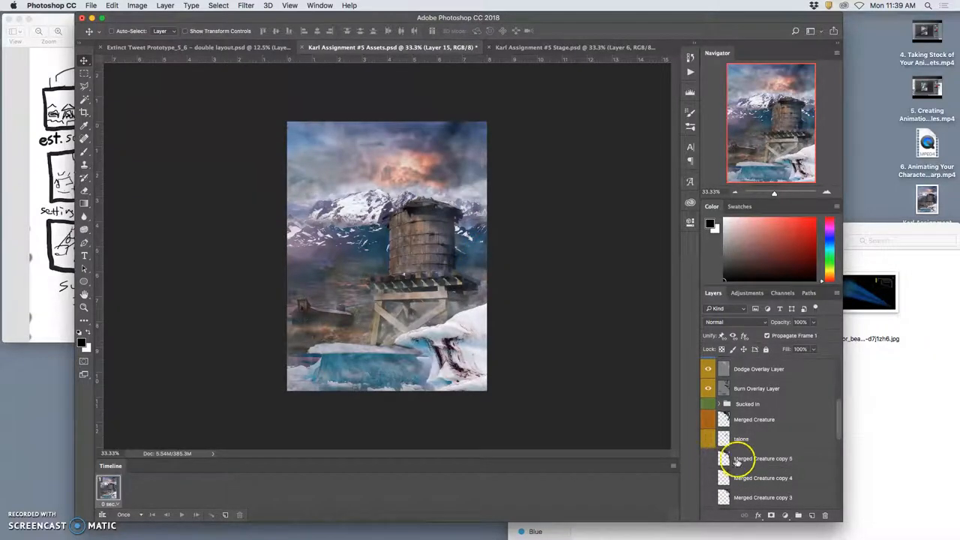
scroll("down", 3)
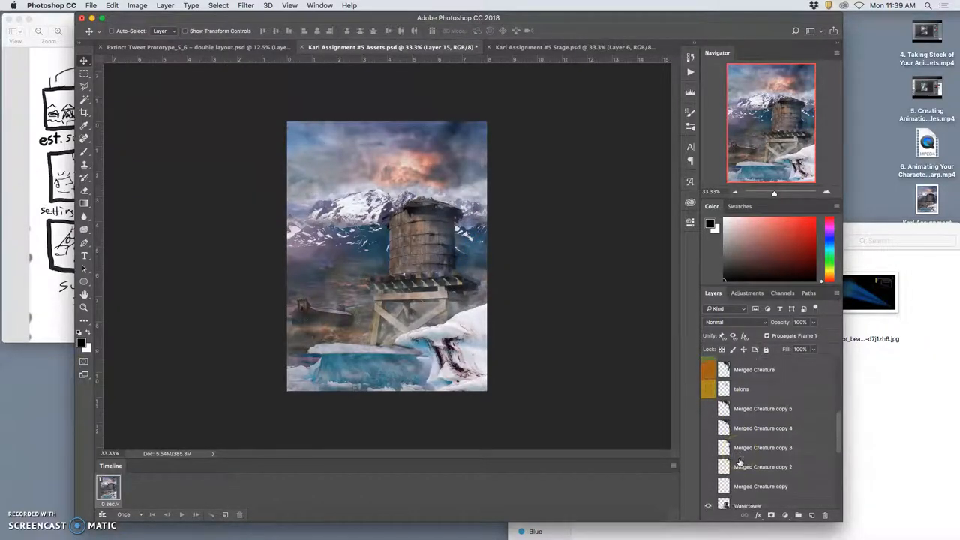
scroll("down", 3)
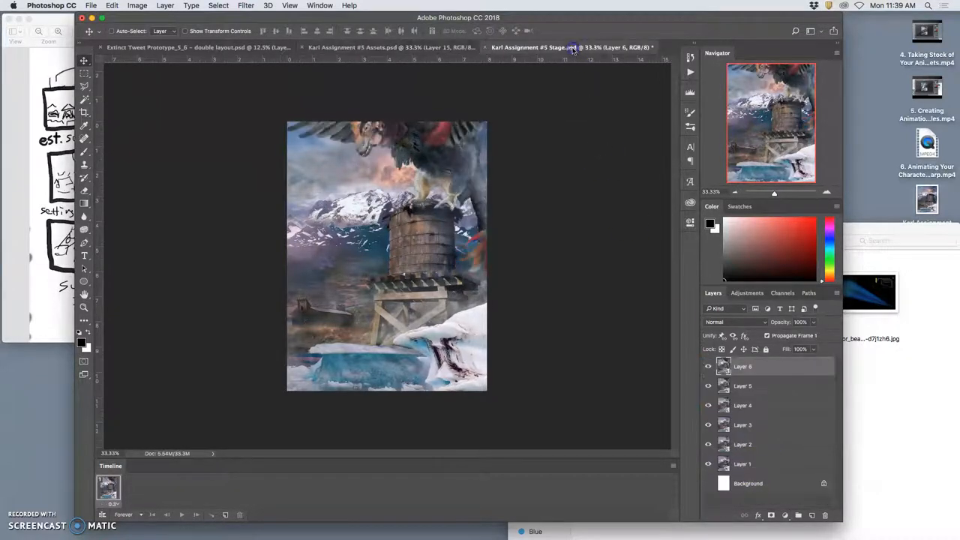
Step: Switch to the Assets document and duplicate Final Combined Layer as copy 3
left_click(390, 47)
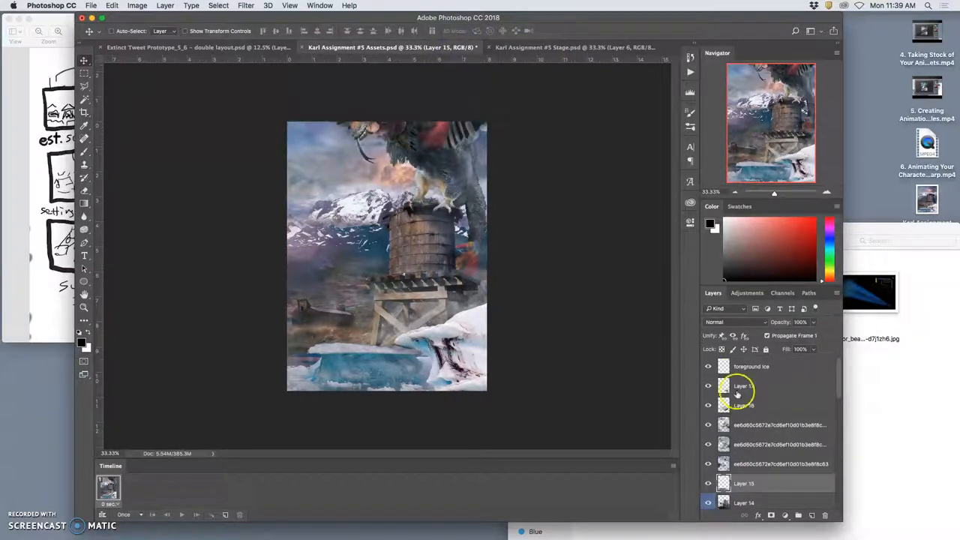
scroll("down", 3)
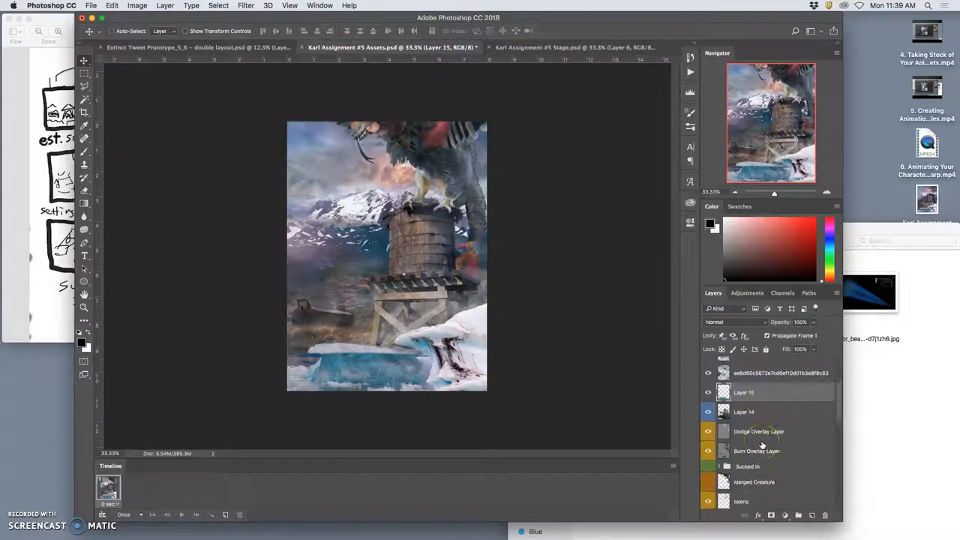
scroll("down", 3)
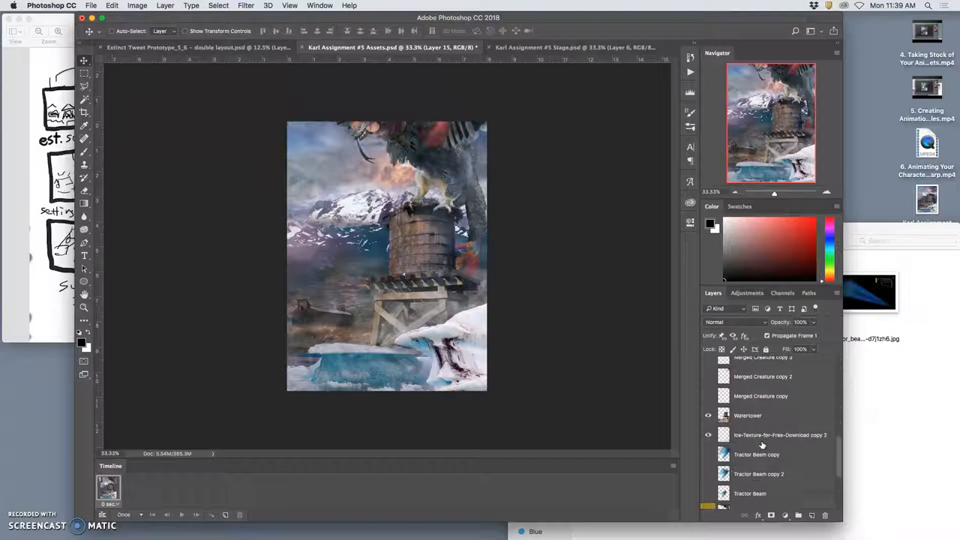
scroll("up", 3)
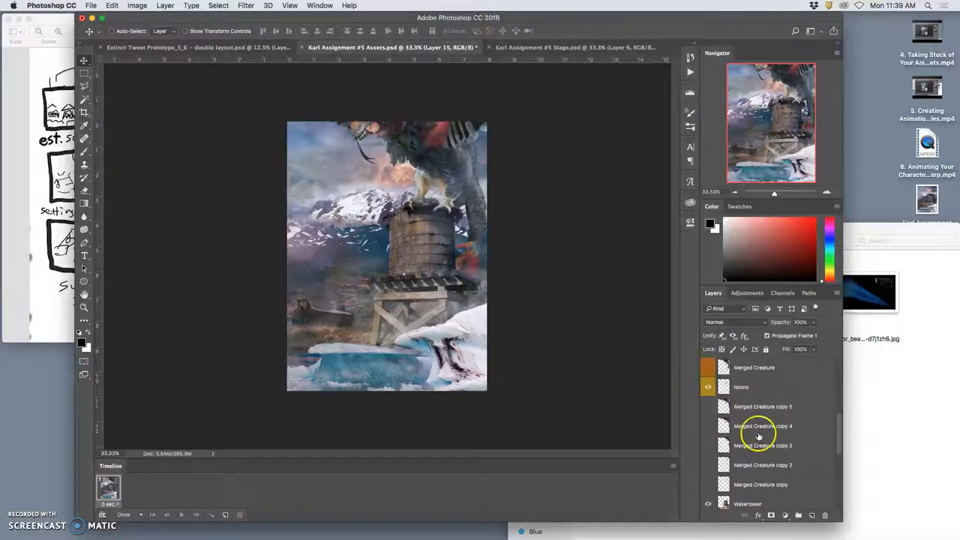
scroll("down", 3)
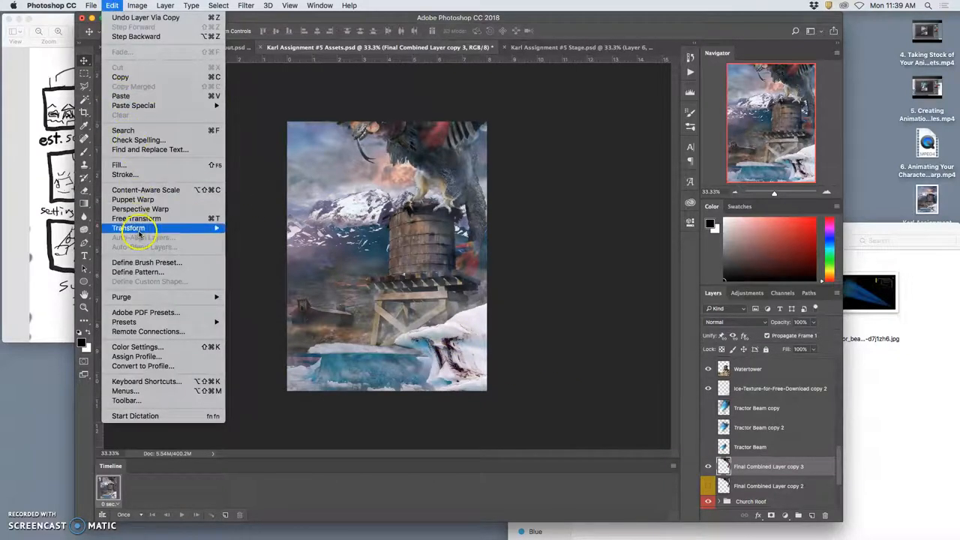
Step: Puppet Warp Final Combined Layer copy 3, dragging a limb pin into a new pose
left_click(132, 199)
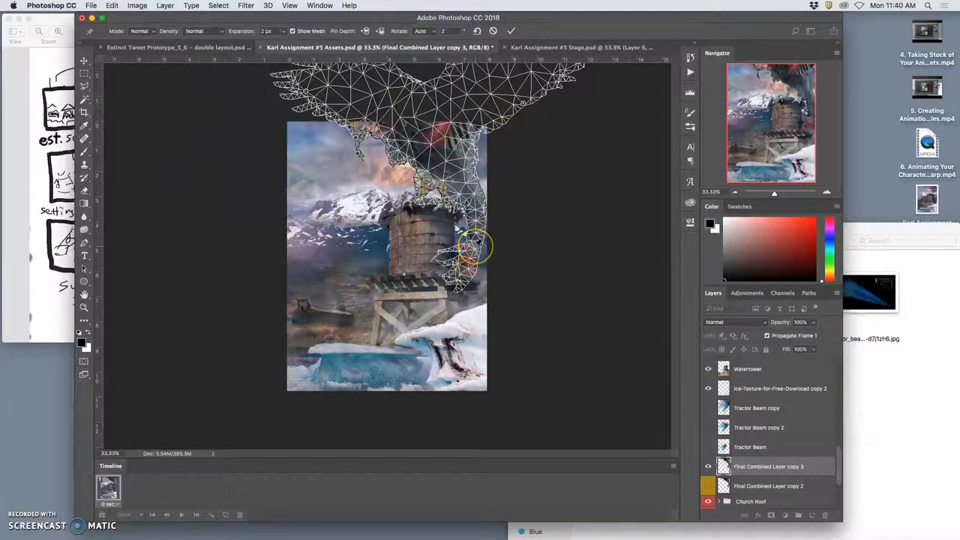
left_click_drag(476, 244, 484, 248)
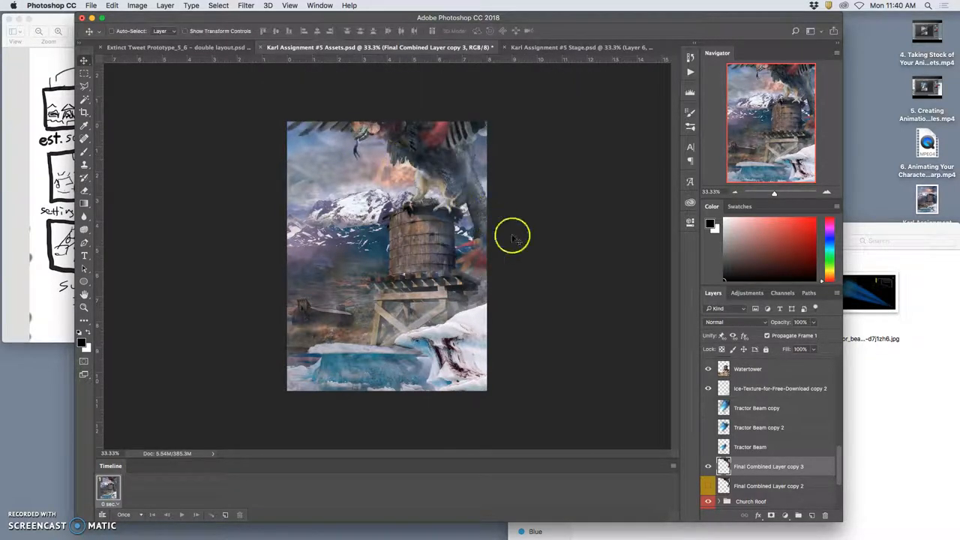
left_click(707, 466)
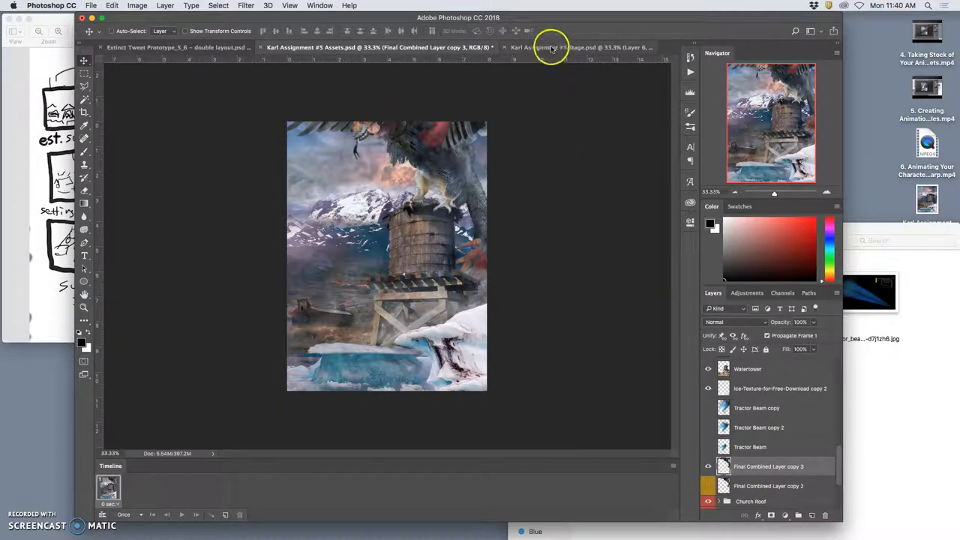
left_click(574, 47)
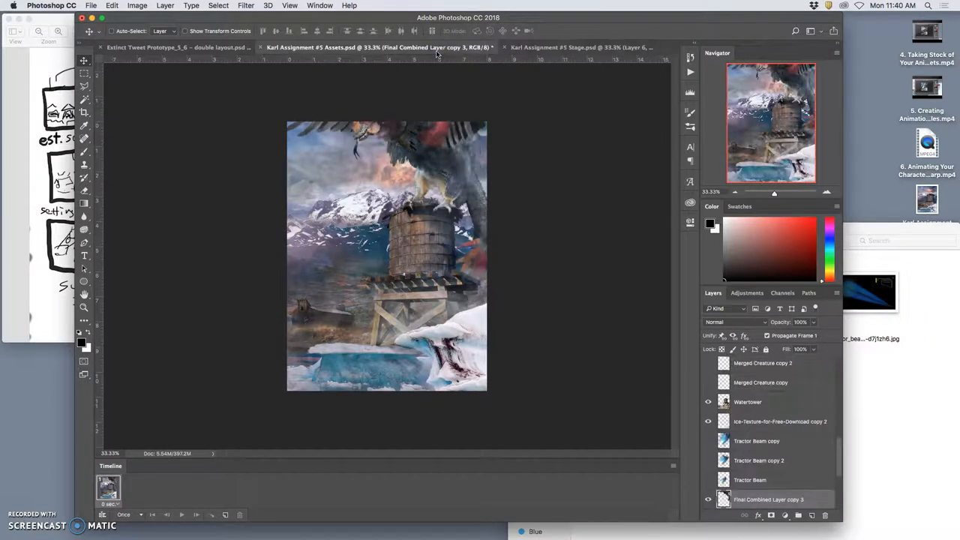
left_click(570, 47)
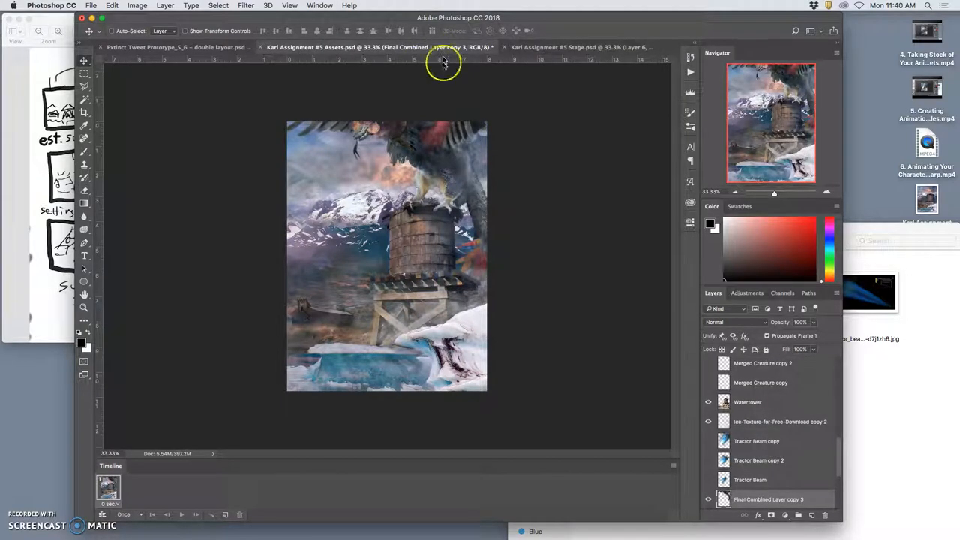
left_click(570, 47)
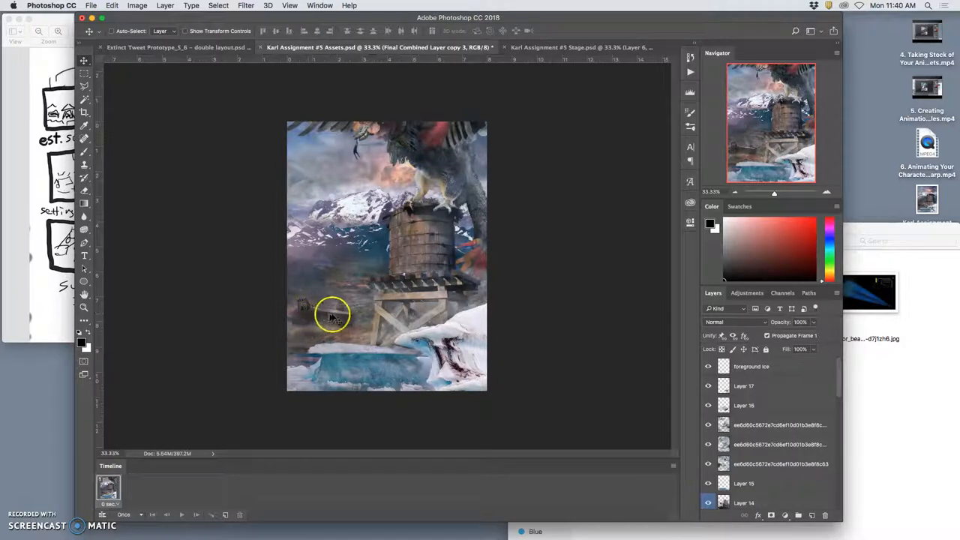
mouse_move(535, 334)
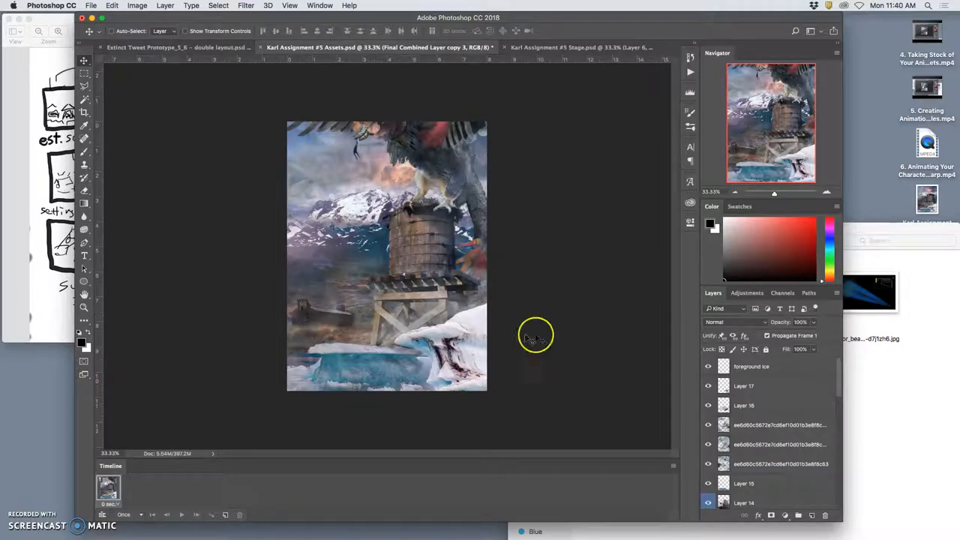
Step: Copy merged the visible scene from the top Ice layer and paste it into Stage as Layer 7
left_click(750, 366)
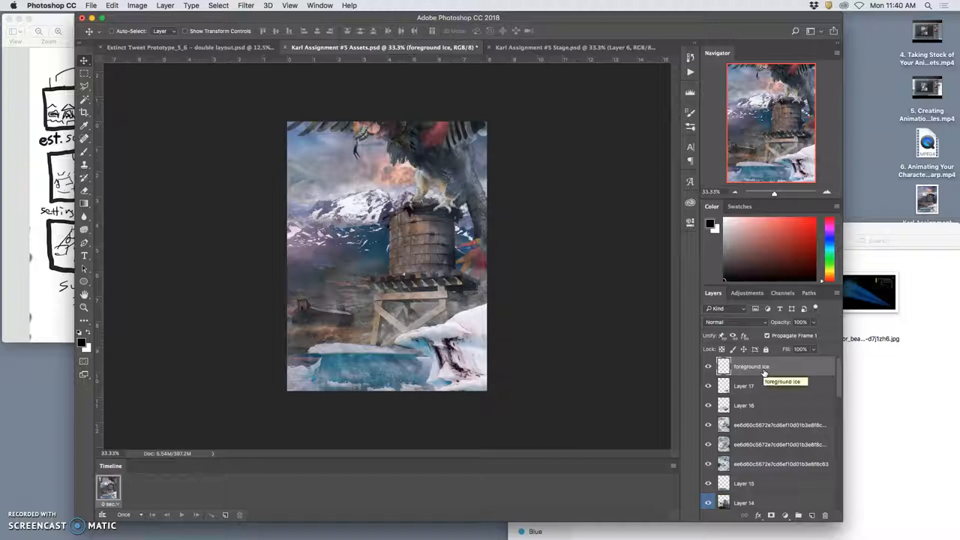
left_click(164, 6)
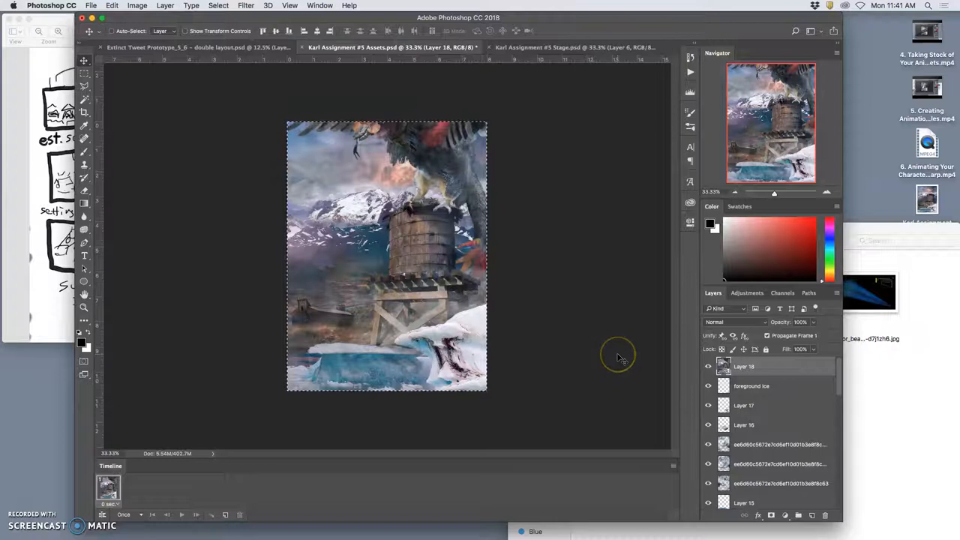
left_click(555, 47)
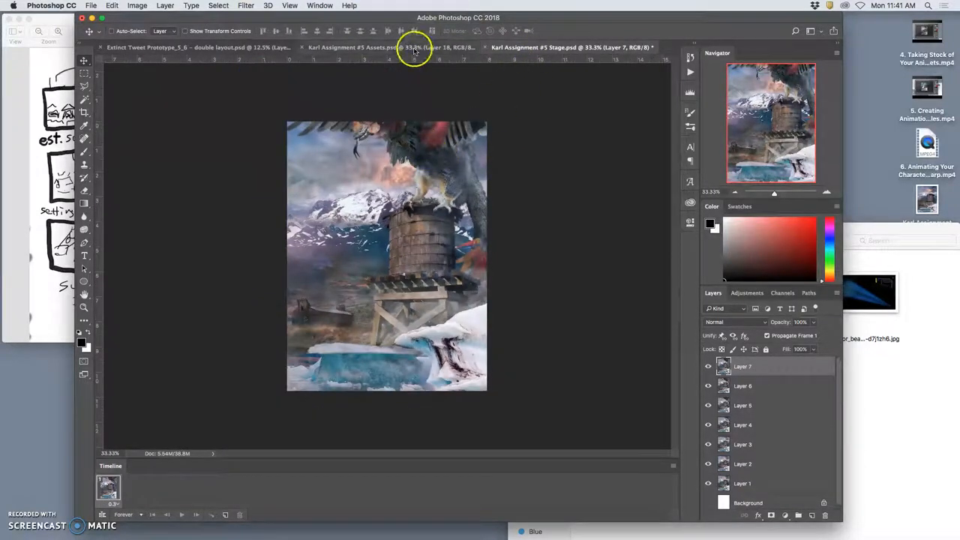
Step: In Assets, delete Layer 18 and slightly raise the soft light texture layer's opacity
left_click(367, 47)
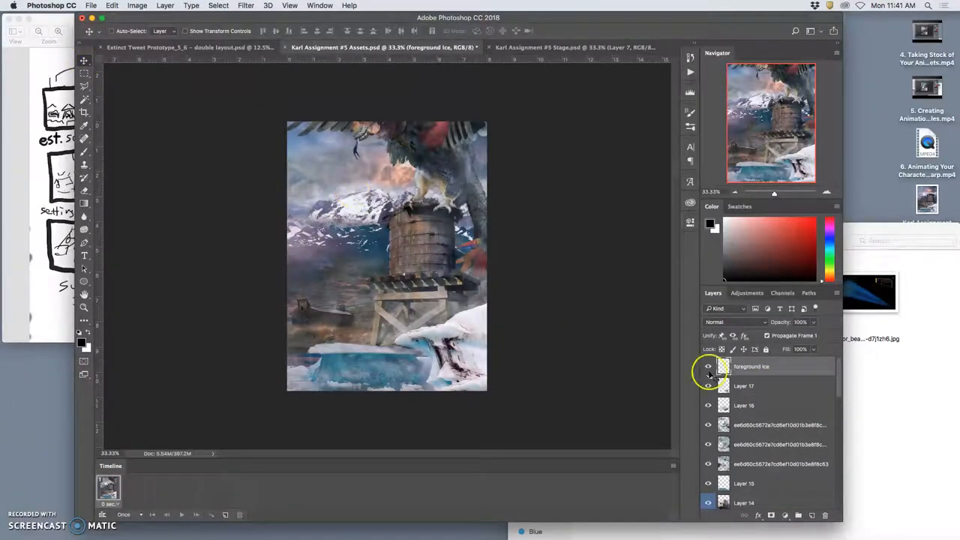
left_click(744, 385)
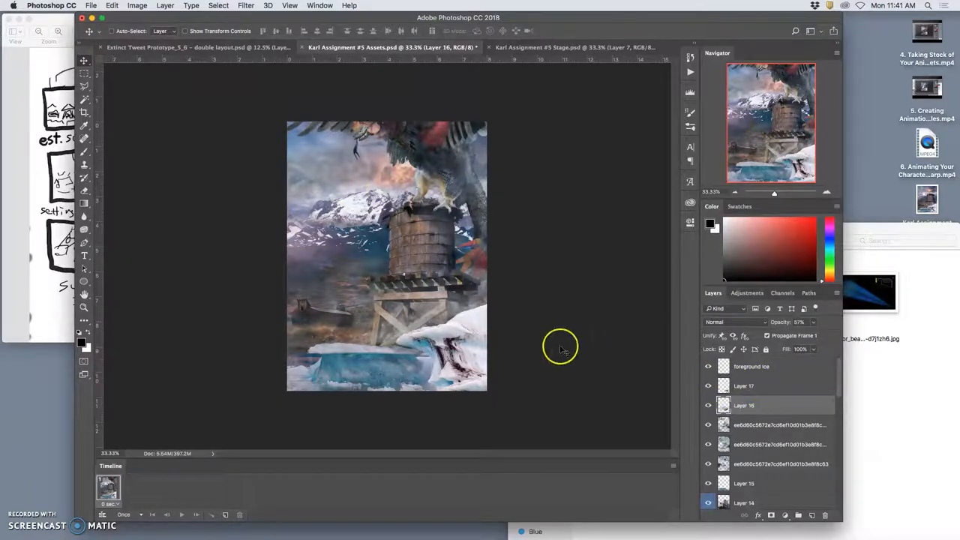
mouse_move(626, 397)
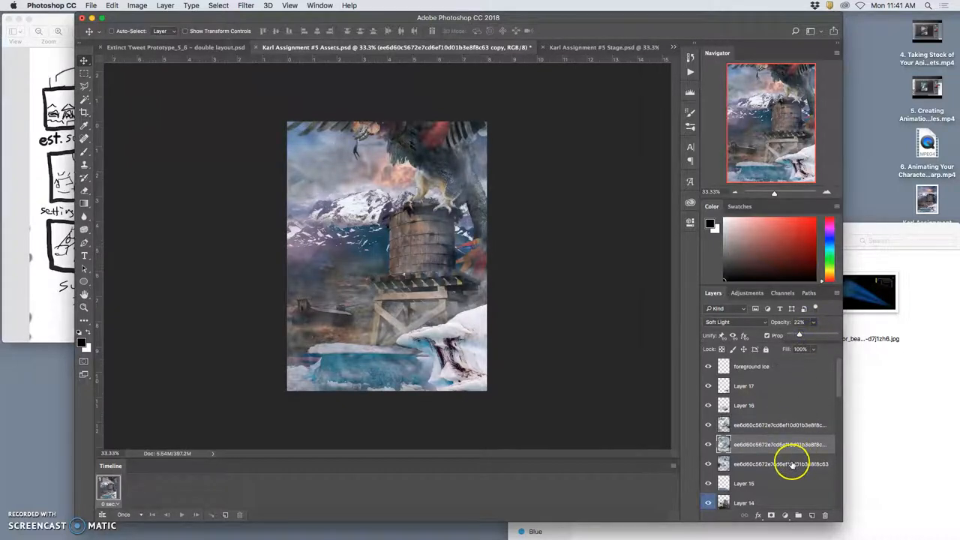
left_click_drag(797, 335, 806, 335)
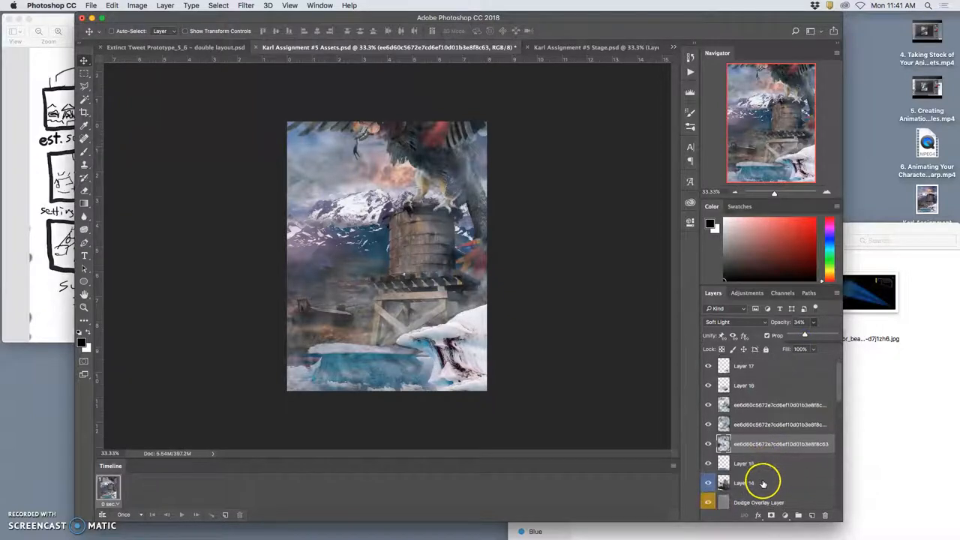
left_click(743, 463)
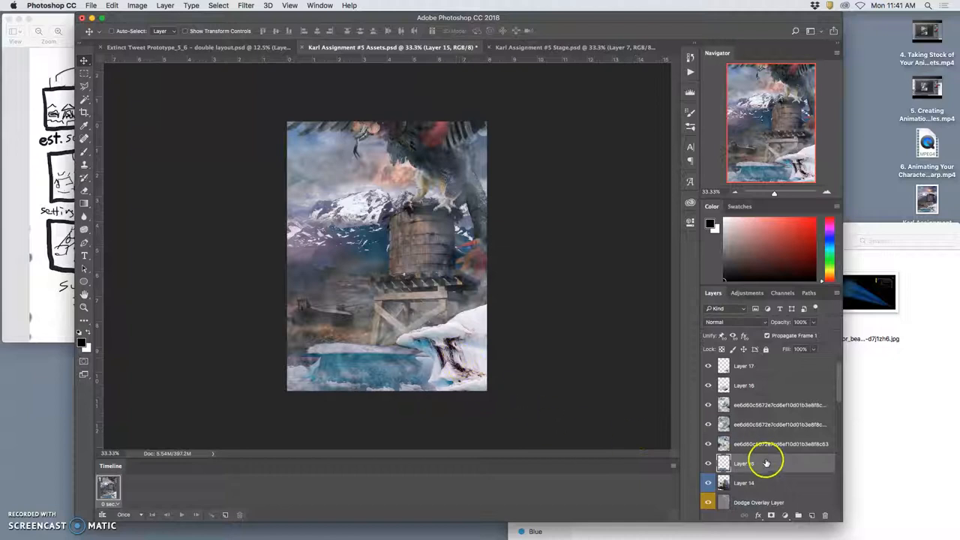
Step: Hide Final Combined Layer copy 3 and show Final Combined Layer copy 2
scroll("down", 3)
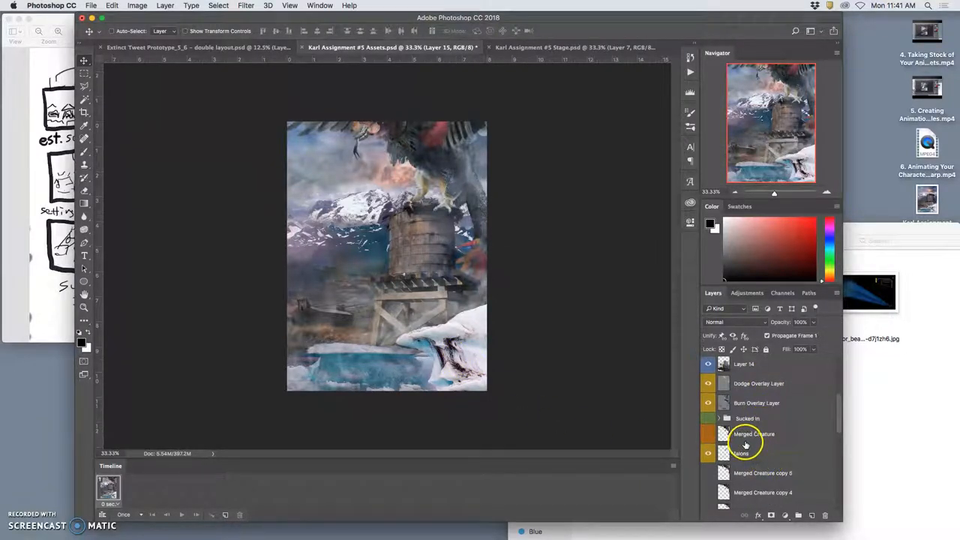
scroll("down", 3)
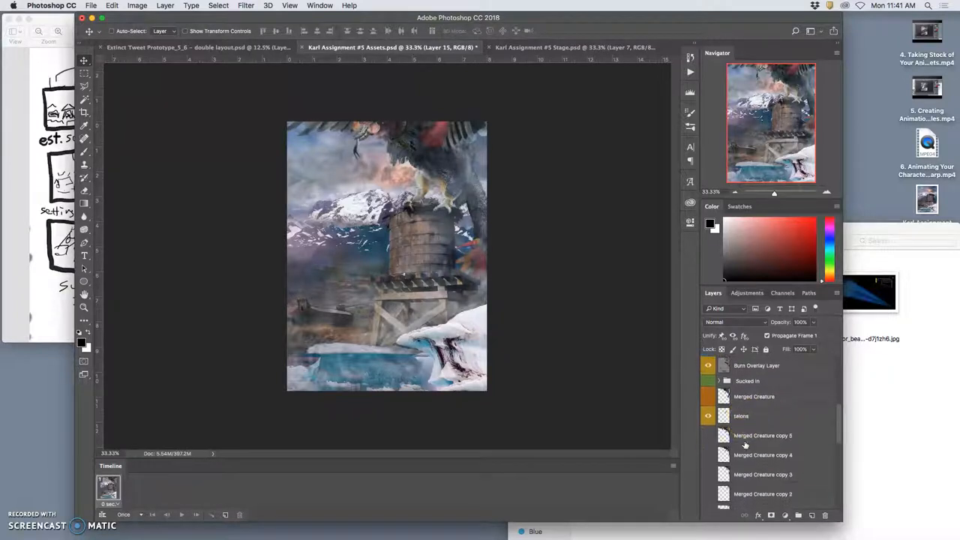
scroll("down", 3)
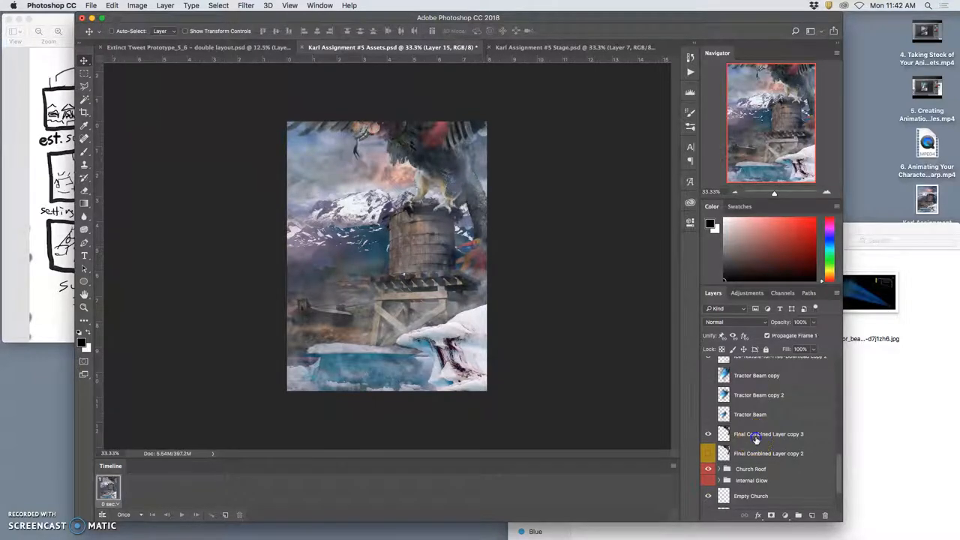
left_click(767, 434)
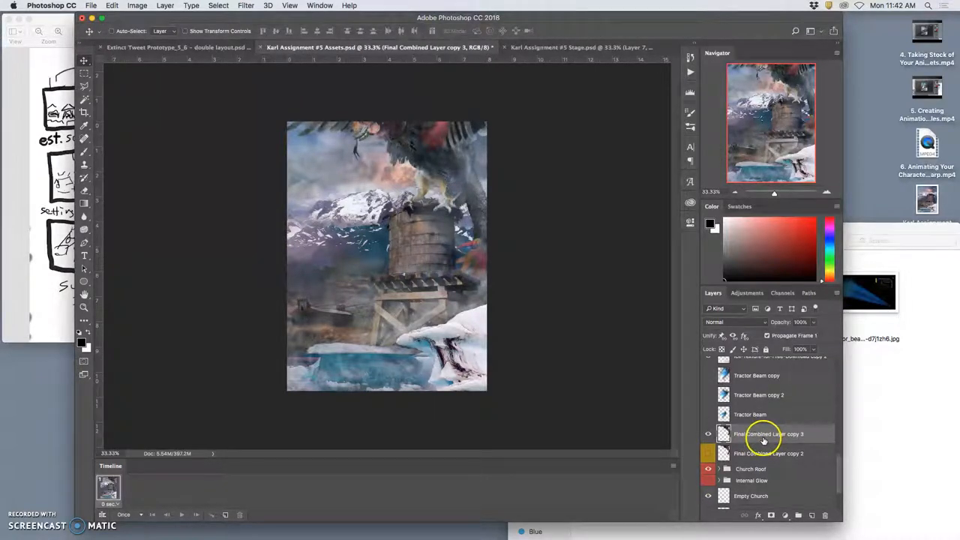
left_click(708, 433)
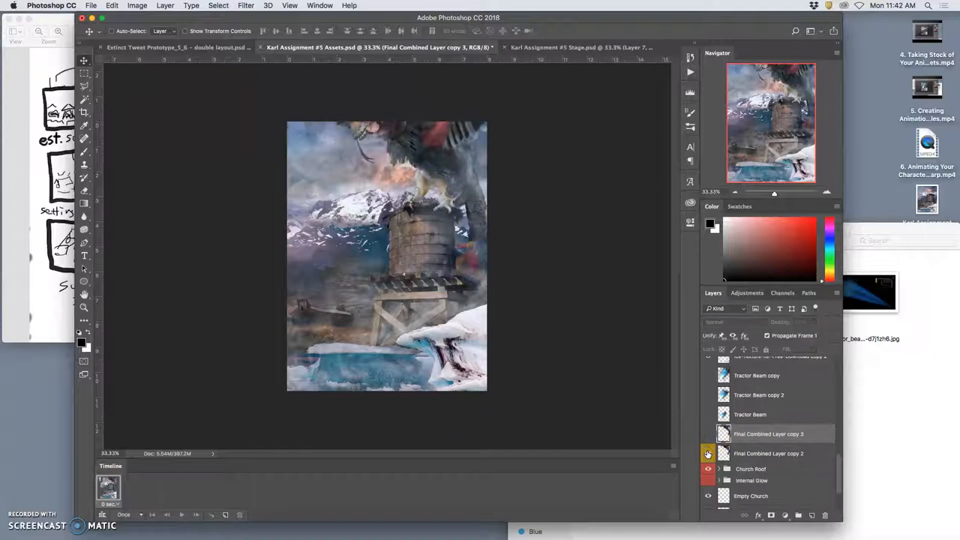
left_click(706, 433)
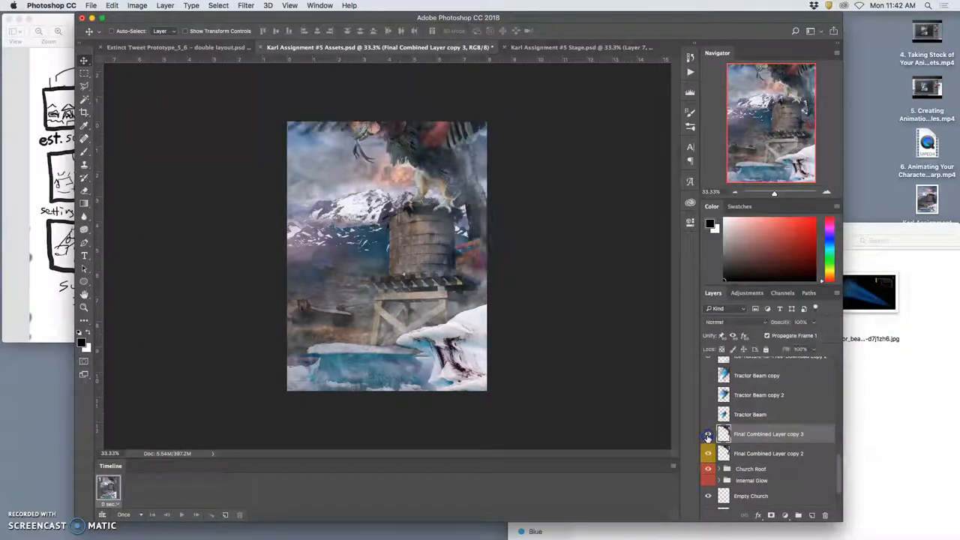
left_click(707, 453)
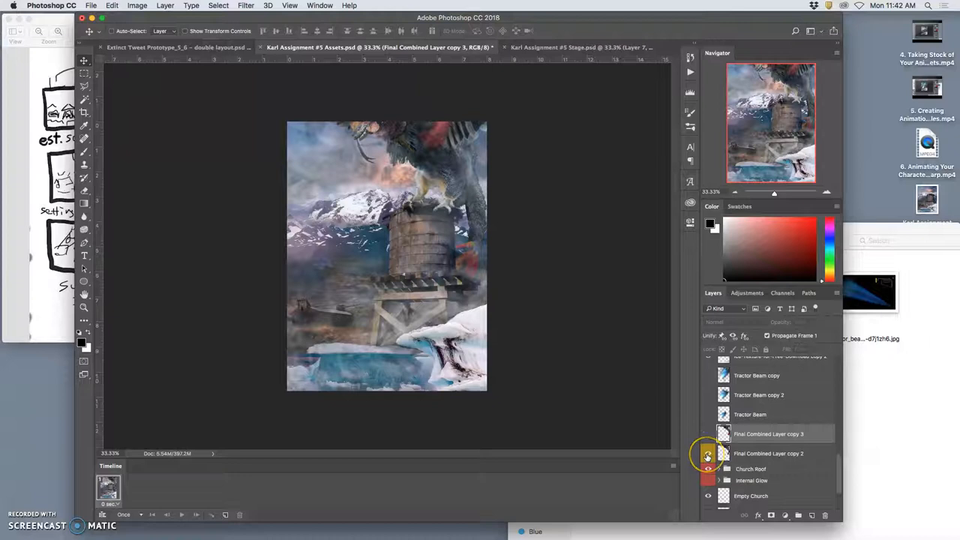
left_click(768, 453)
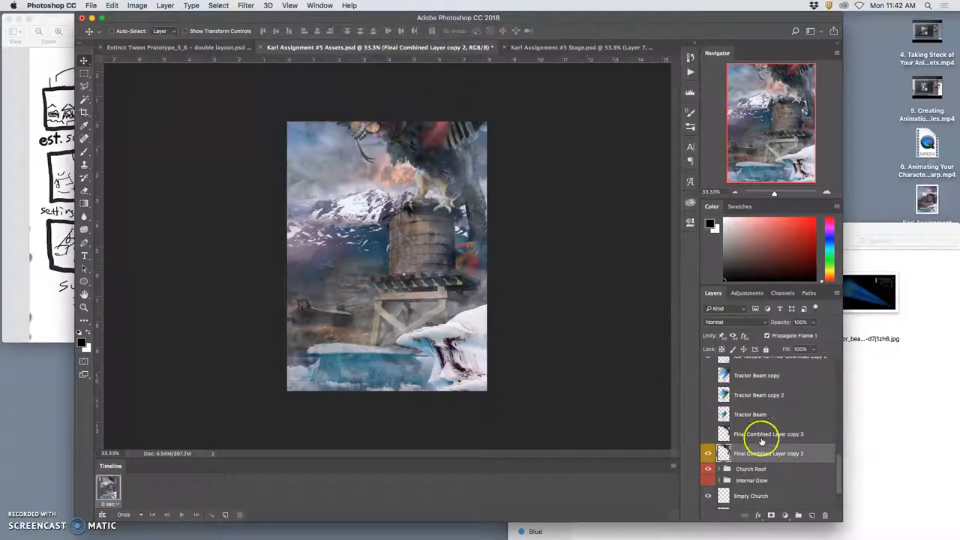
scroll("down", 3)
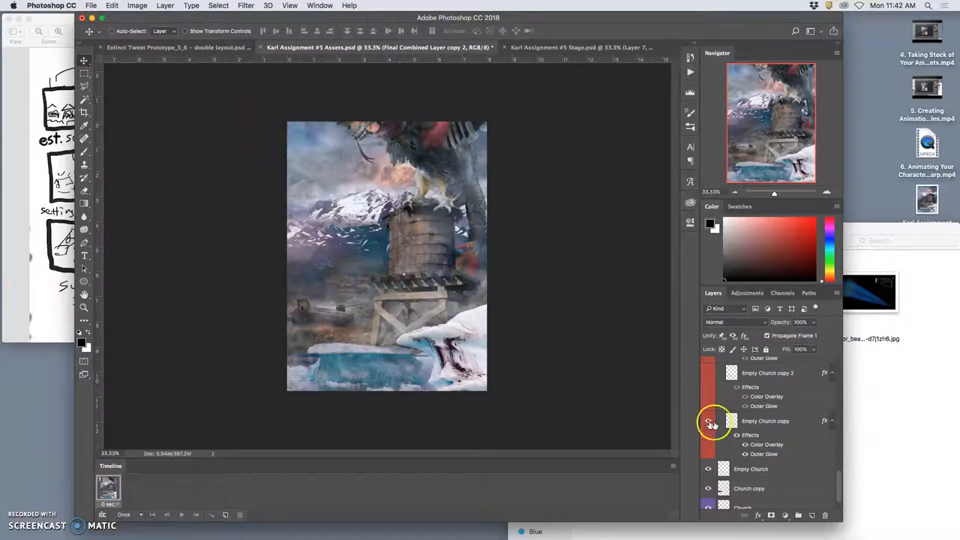
left_click(707, 421)
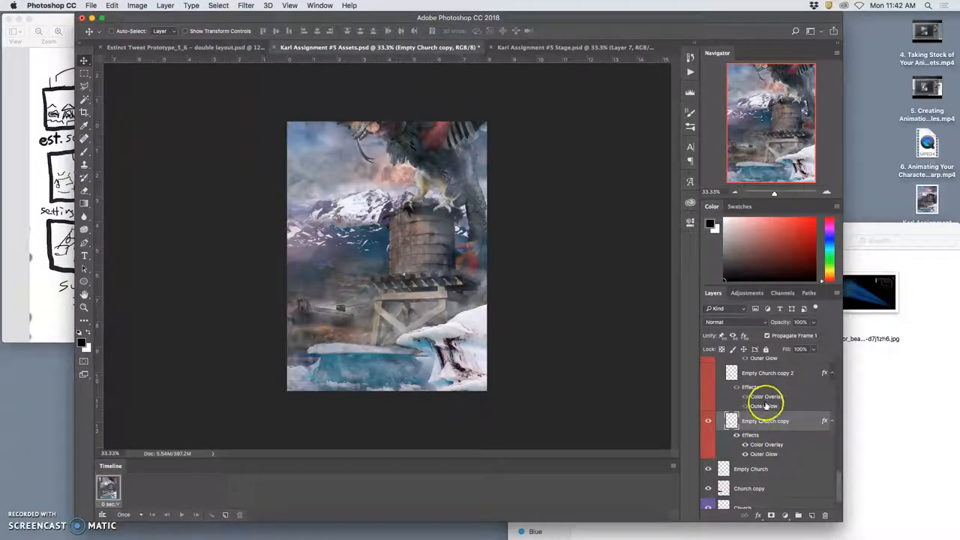
mouse_move(618, 392)
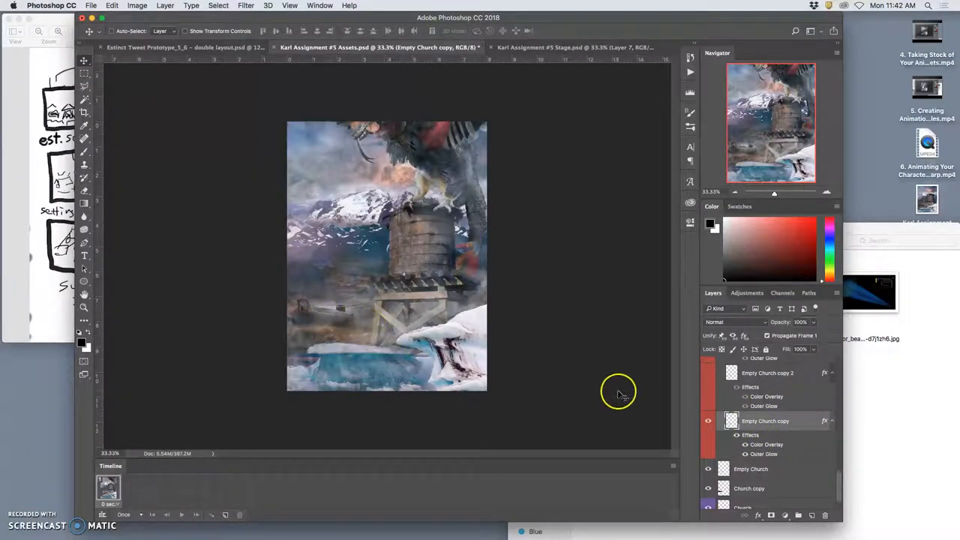
left_click(707, 372)
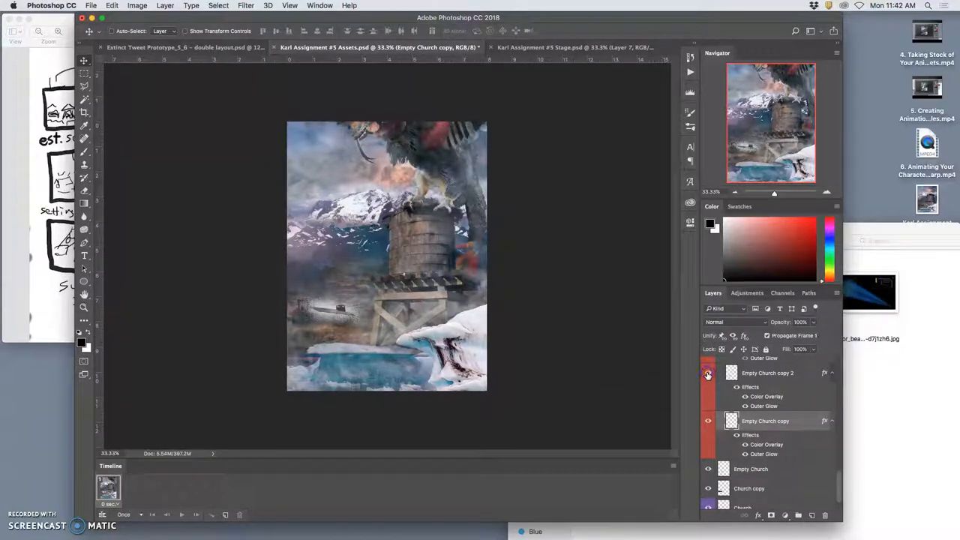
left_click(707, 373)
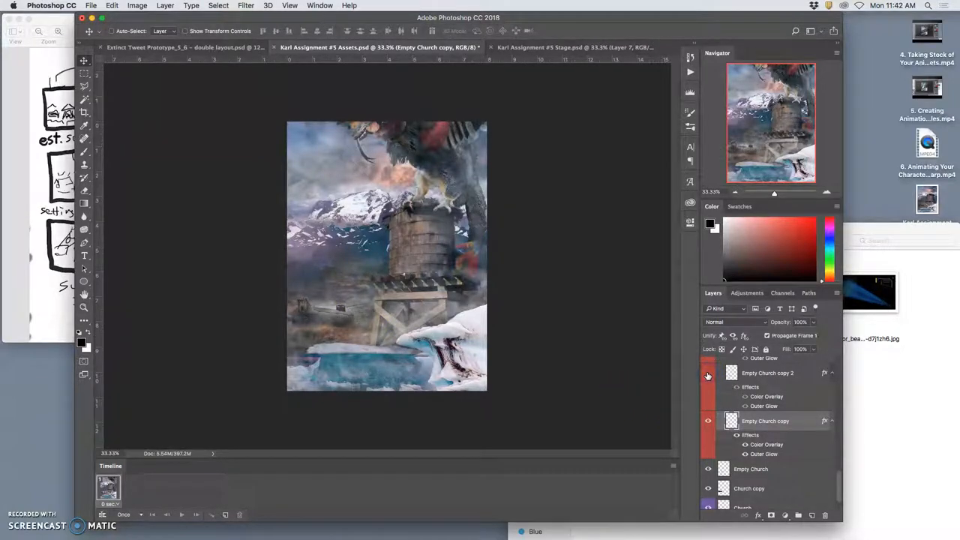
left_click(707, 372)
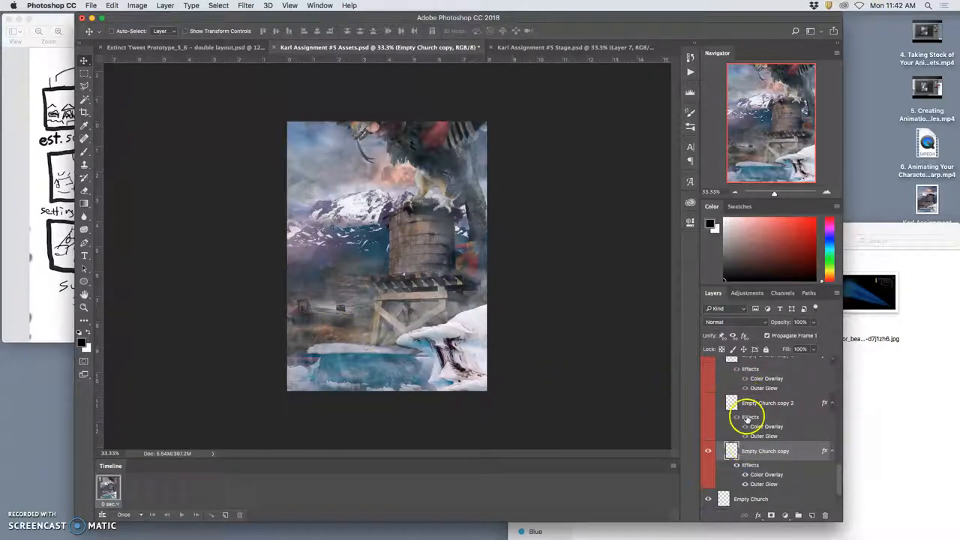
left_click(570, 47)
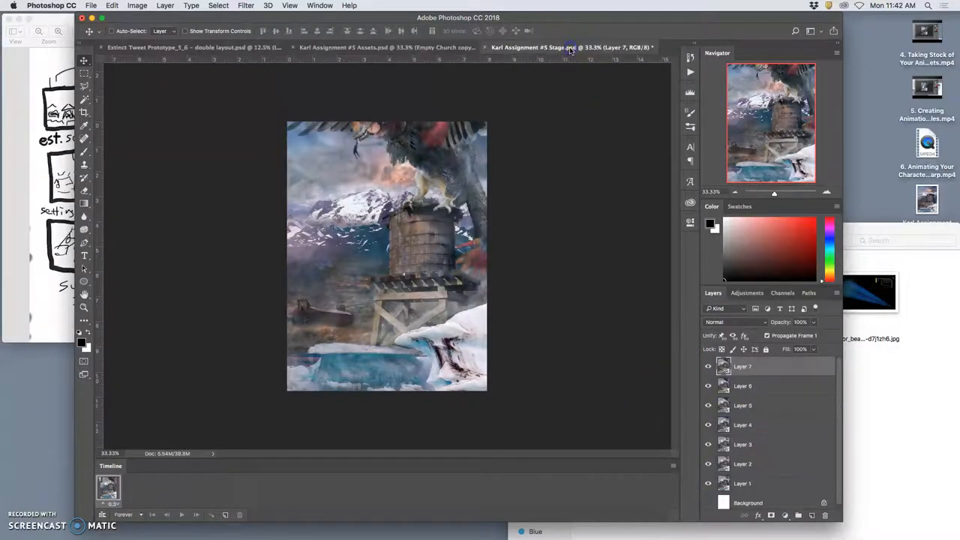
left_click(368, 48)
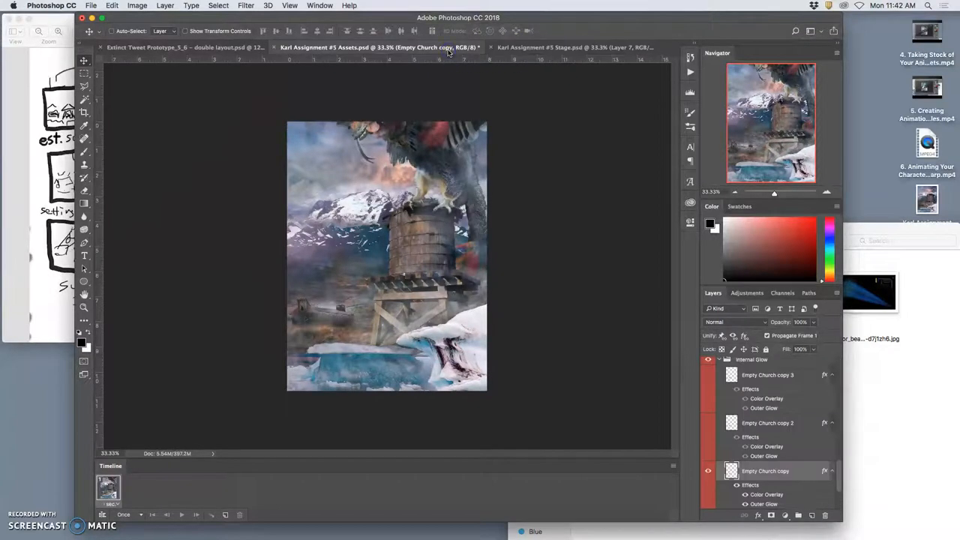
left_click(570, 47)
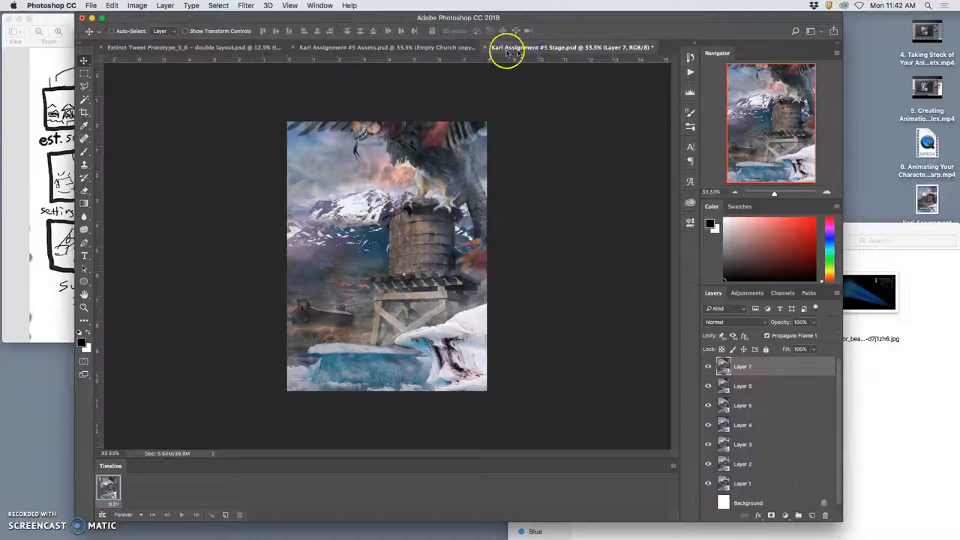
left_click(375, 47)
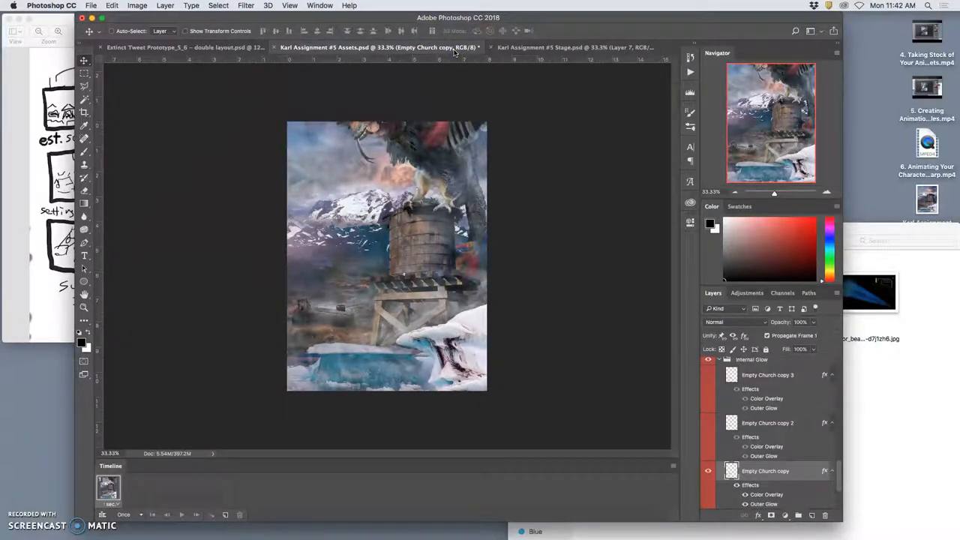
left_click(570, 47)
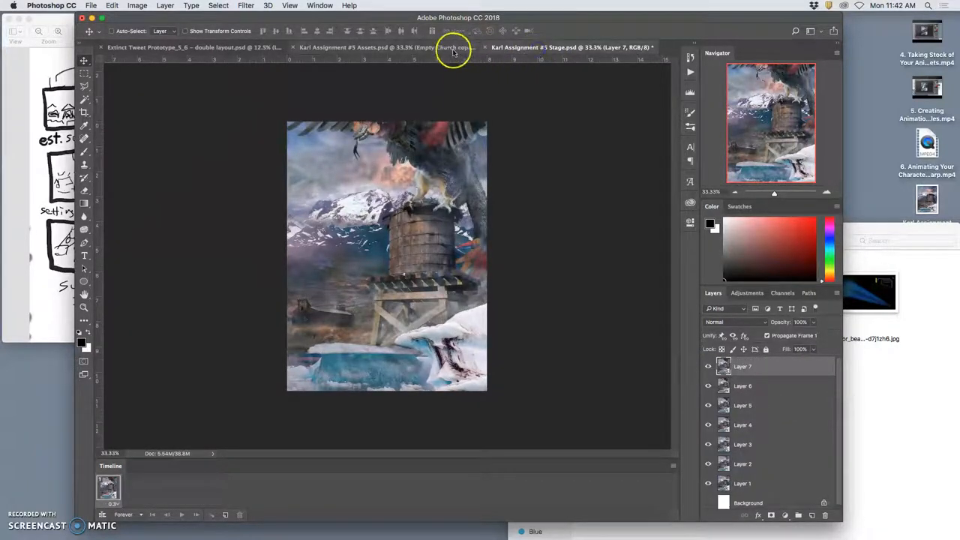
left_click(375, 48)
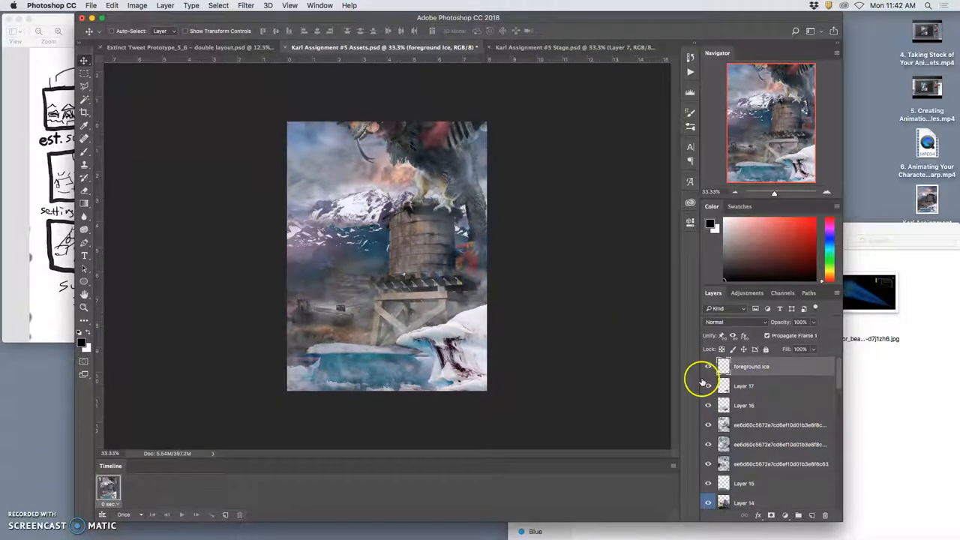
Step: Warp Layer 16 with Free Transform and fade the soft-light texture copy to about 21% opacity
left_click(165, 5)
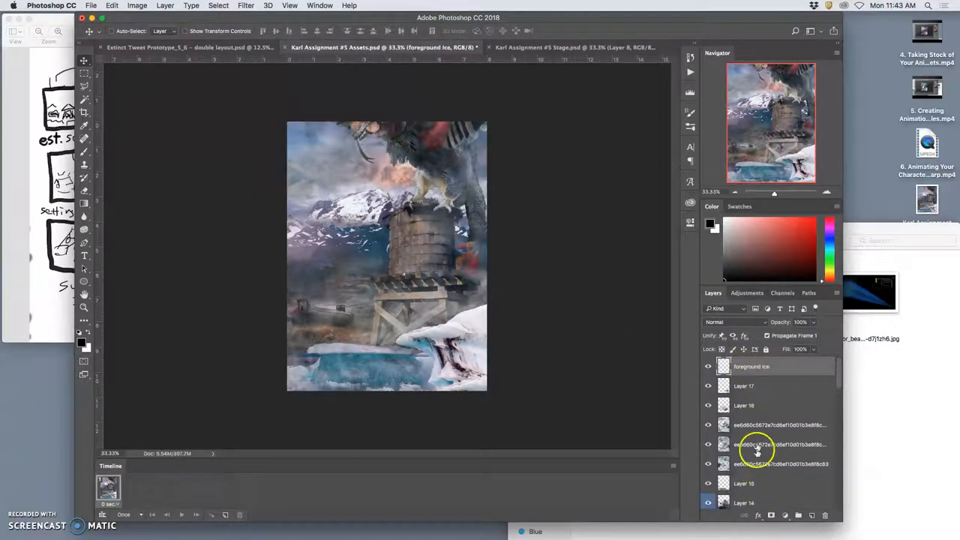
left_click(743, 385)
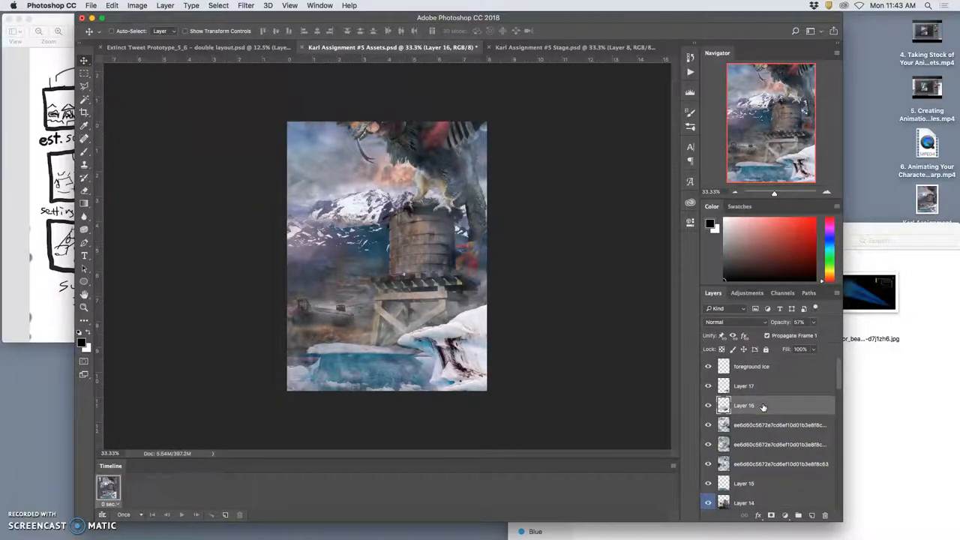
left_click(743, 385)
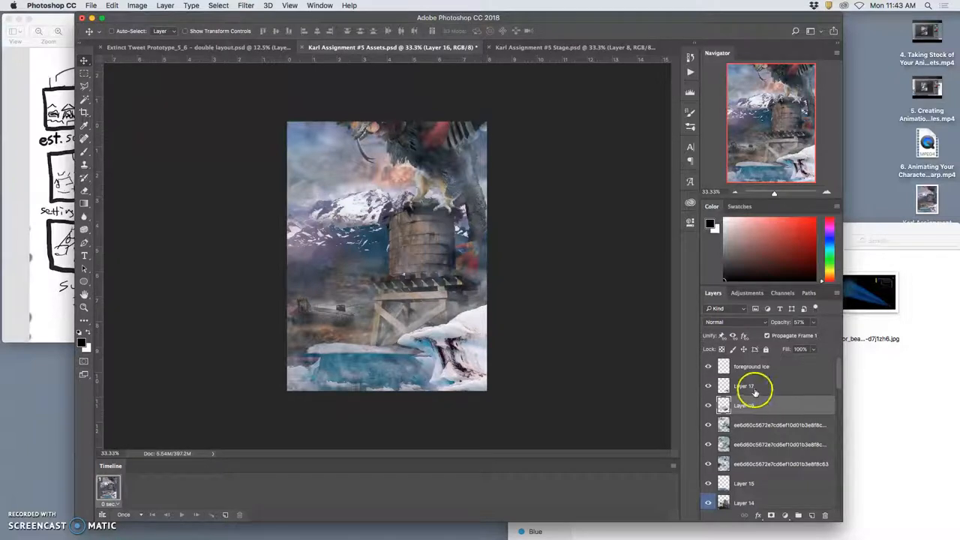
left_click(742, 386)
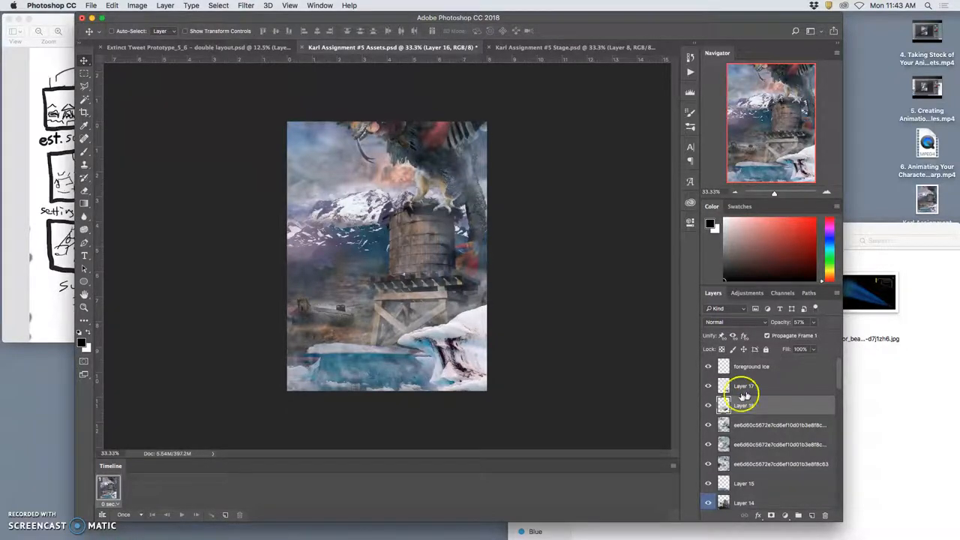
right_click(375, 300)
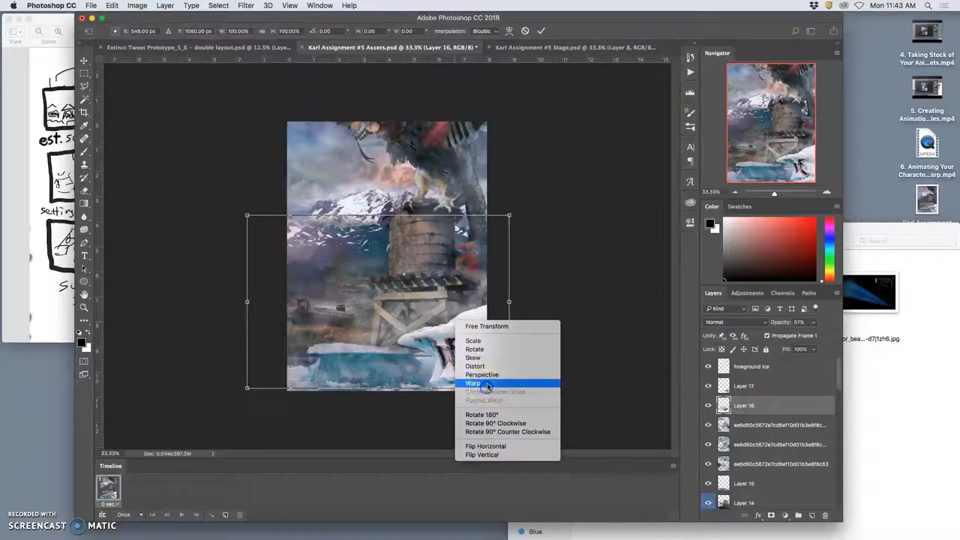
left_click(473, 383)
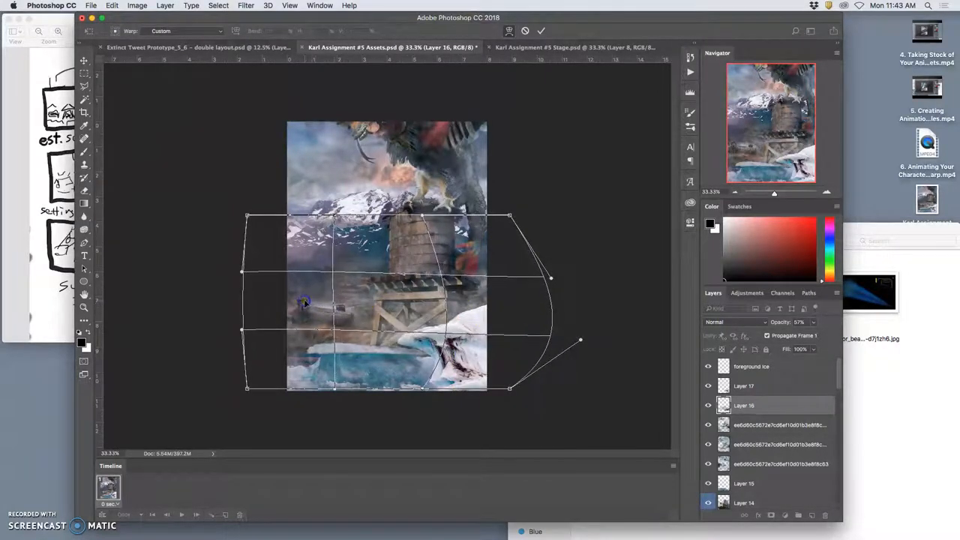
left_click(541, 31)
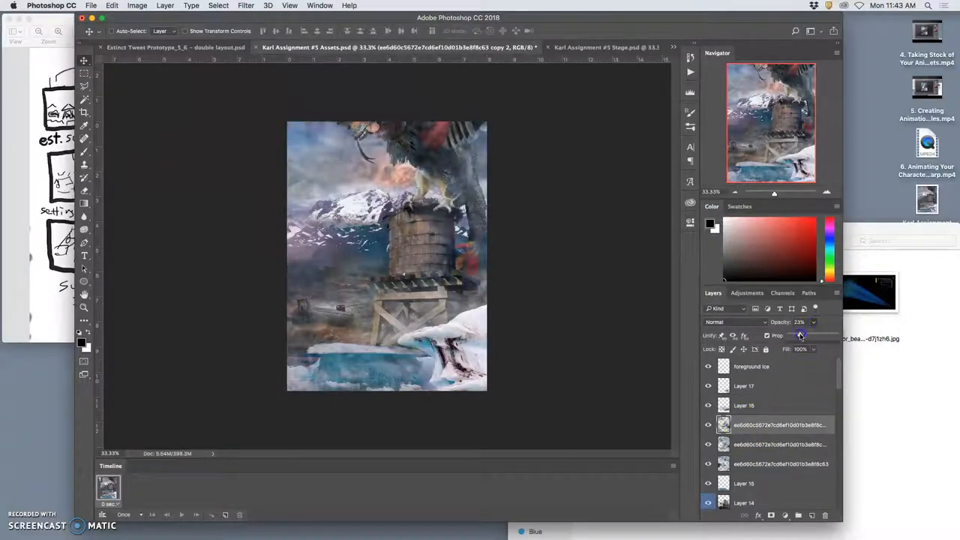
left_click(733, 321)
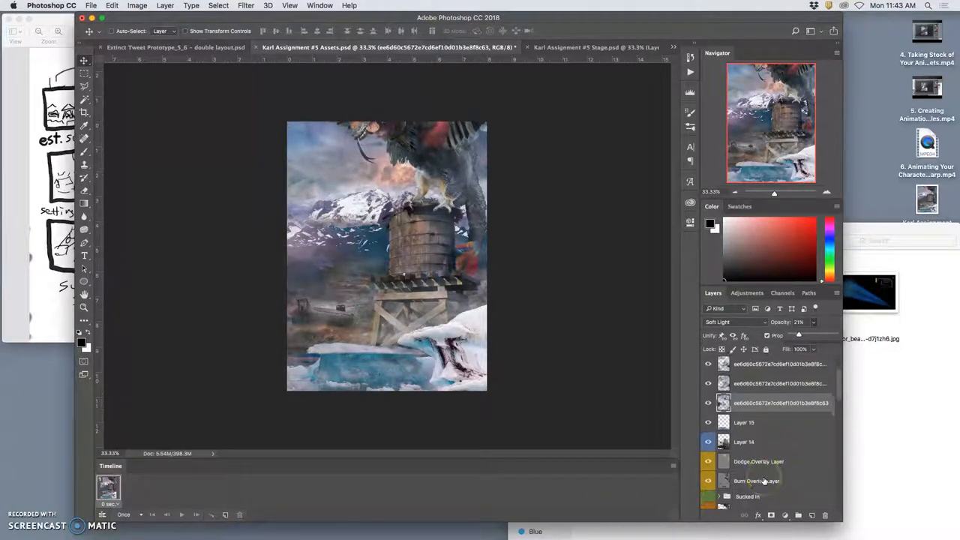
Step: Select Final Combined Layer copy 2 and duplicate it into a visible copy 4
scroll("down", 3)
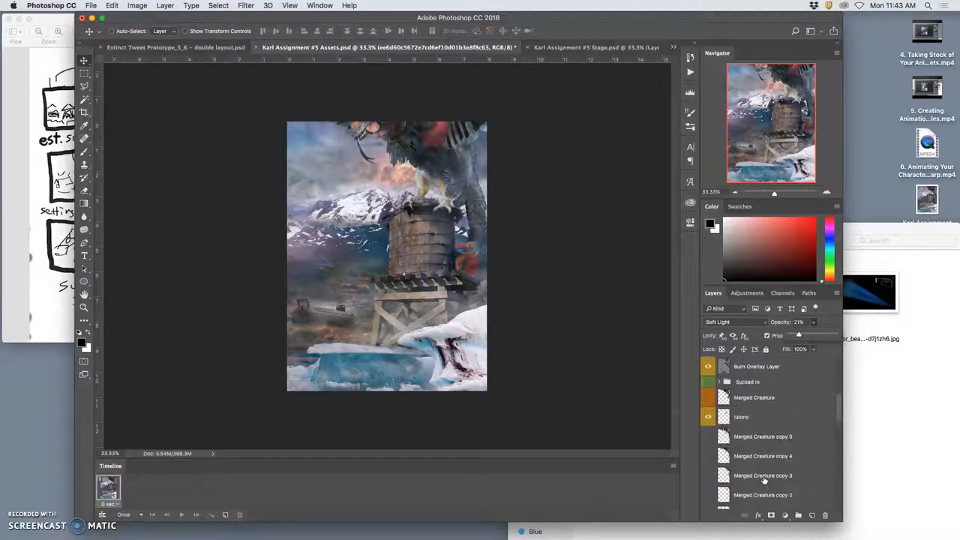
scroll("down", 3)
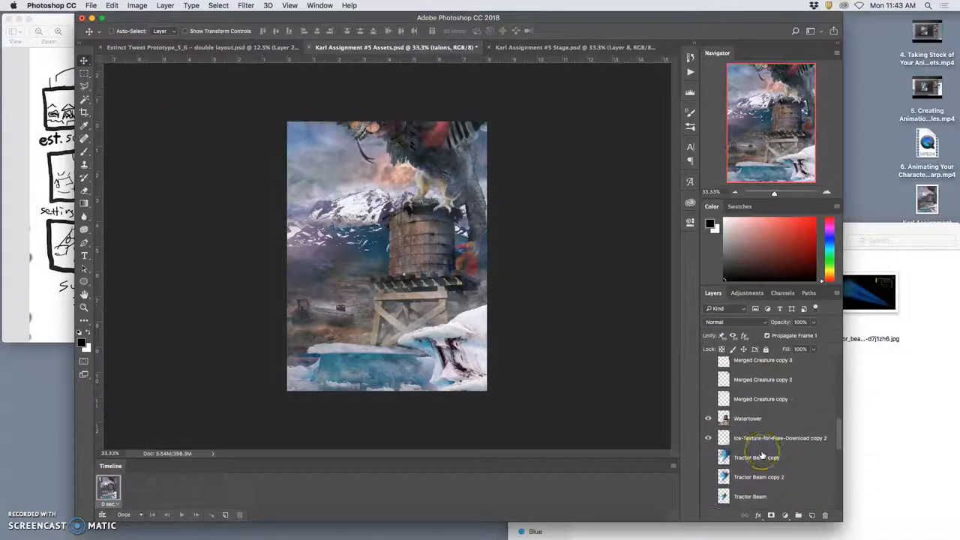
scroll("down", 3)
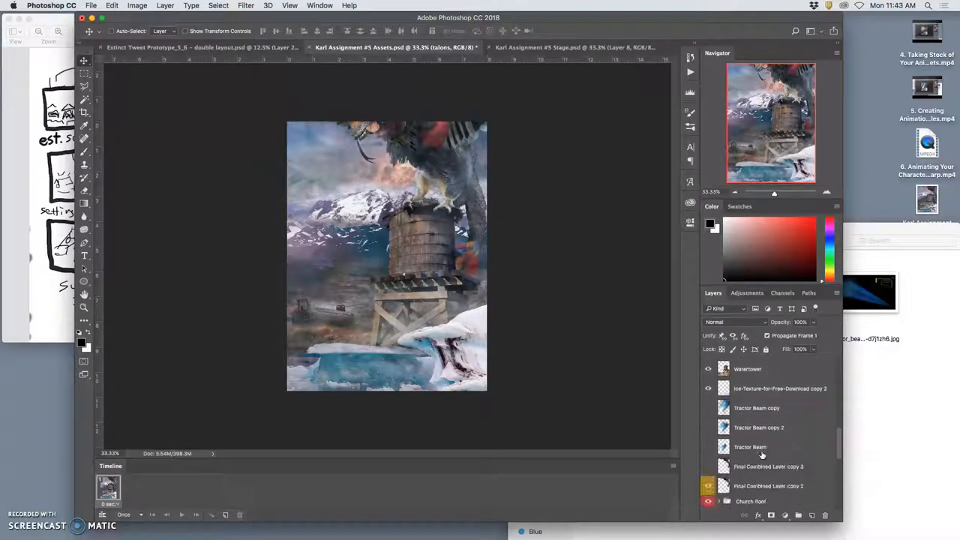
left_click(767, 478)
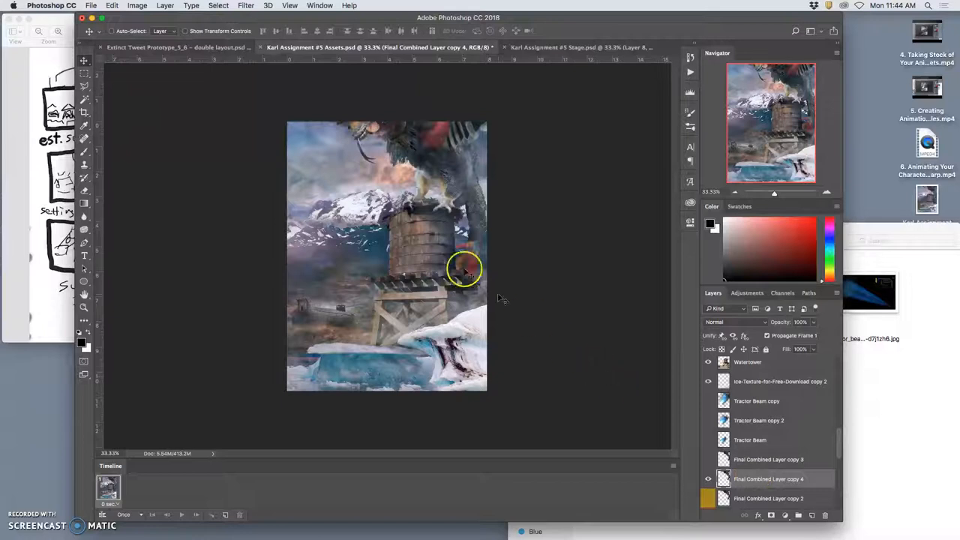
Step: Puppet Warp copy 4 to bend the creature's left wing, then hide the Tractor Beam copy
left_click(112, 6)
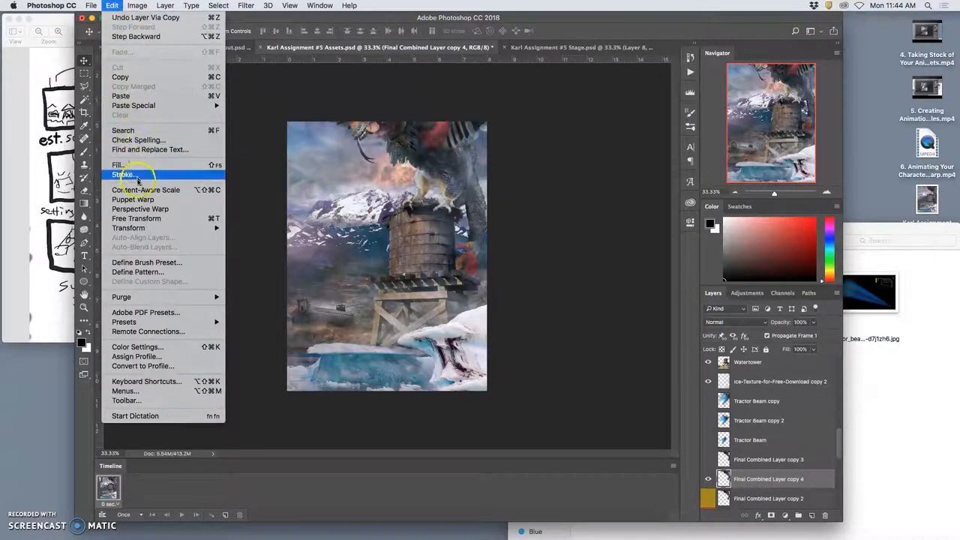
left_click(132, 198)
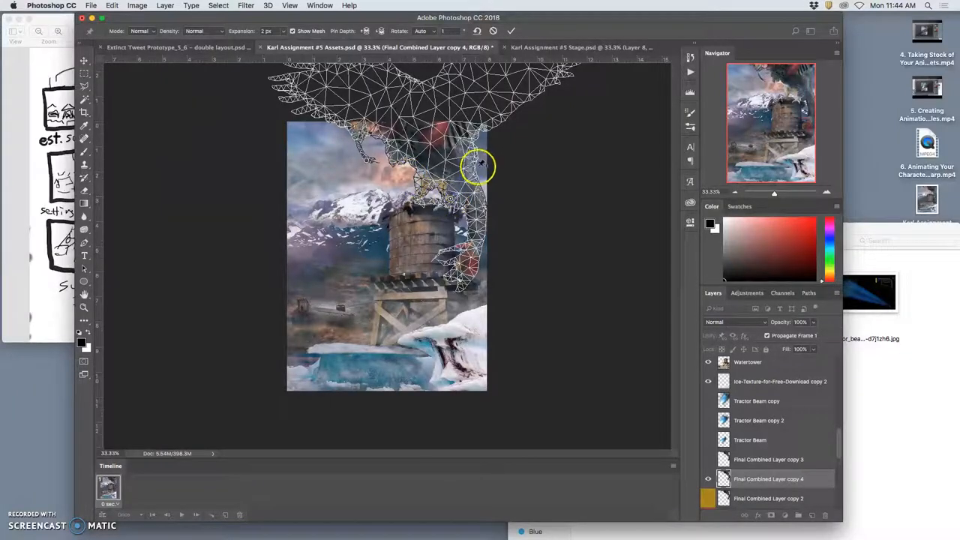
left_click_drag(480, 163, 411, 160)
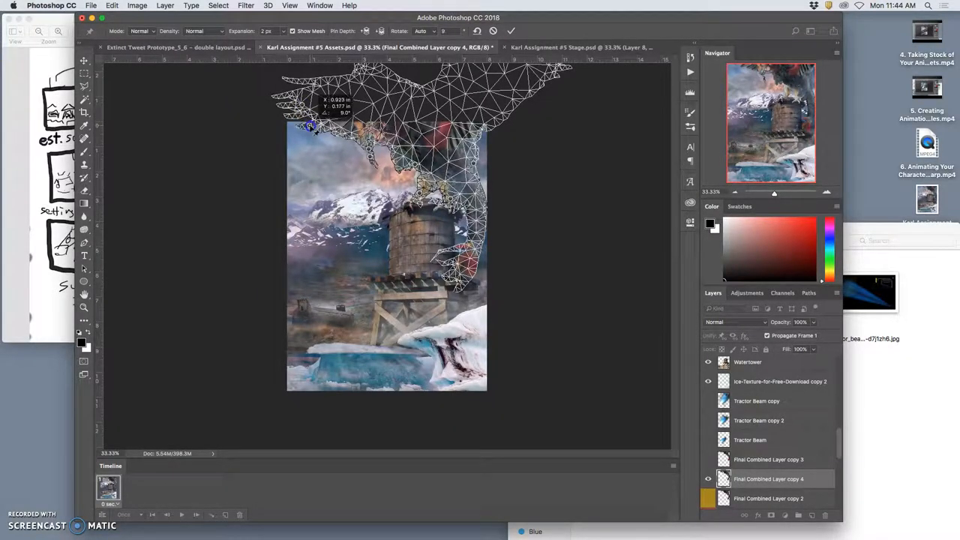
right_click(311, 126)
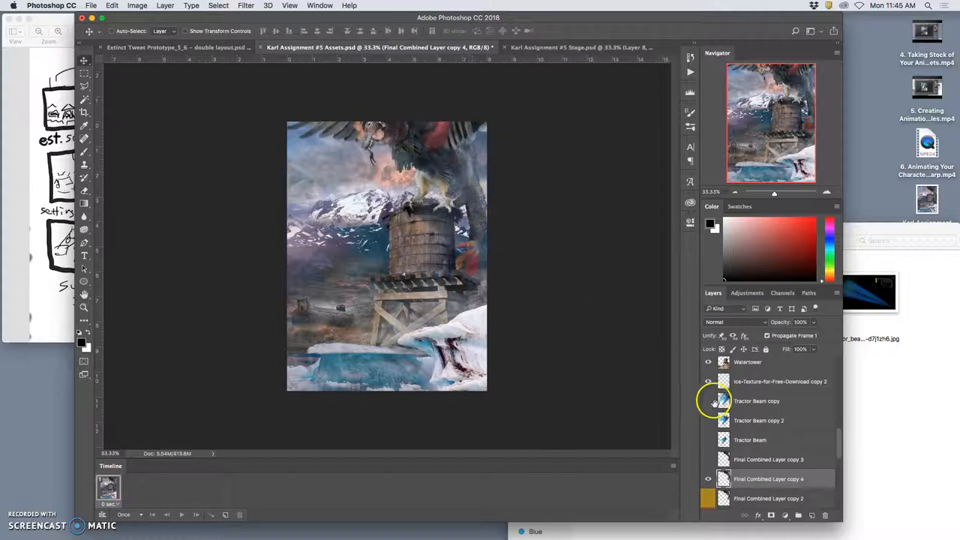
left_click(569, 47)
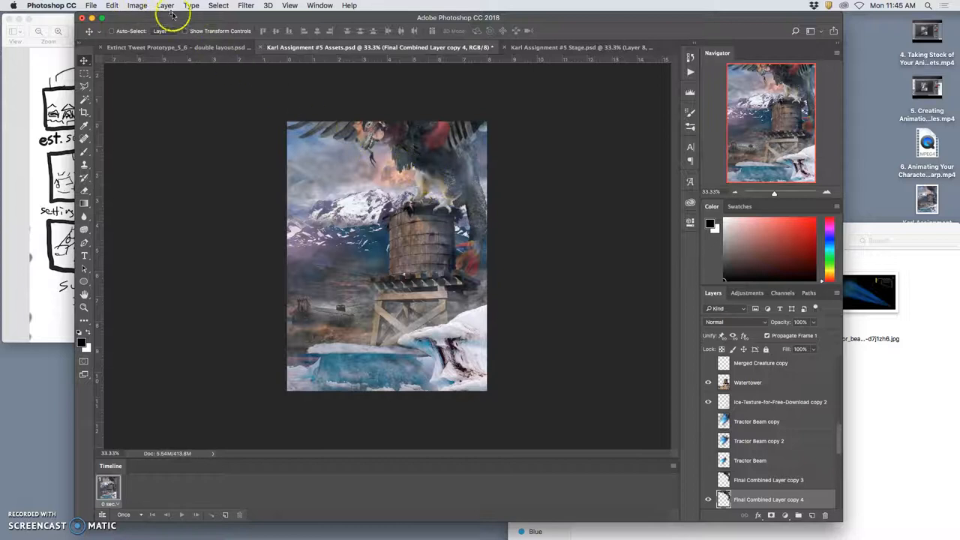
Step: Puppet Warp Final Combined Layer copy 4 again, dragging a pin to reposition the creature's head
left_click(112, 5)
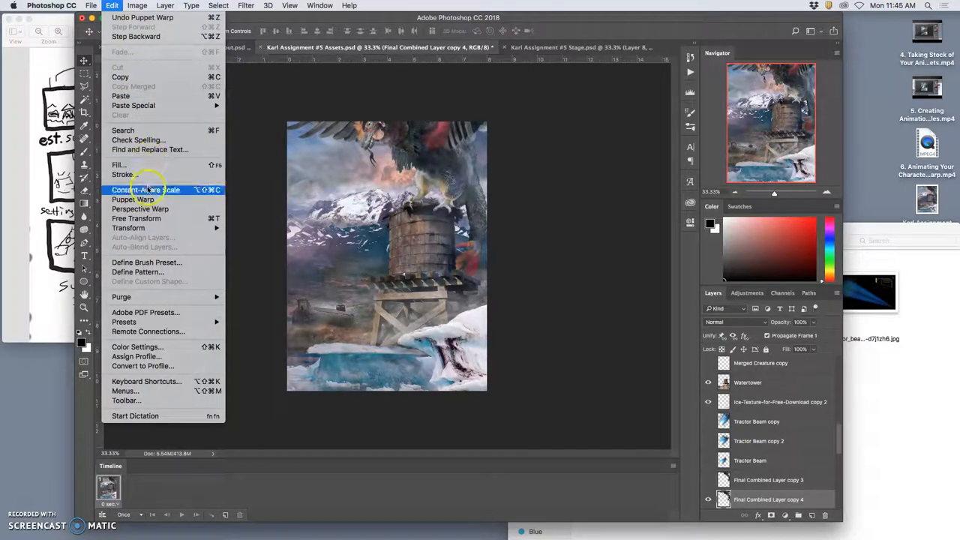
left_click(132, 198)
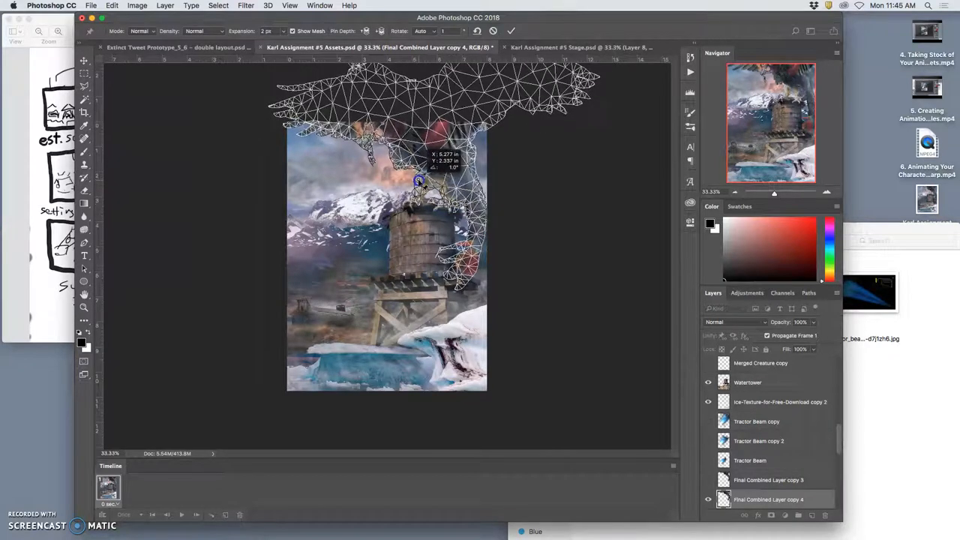
left_click_drag(420, 182, 450, 203)
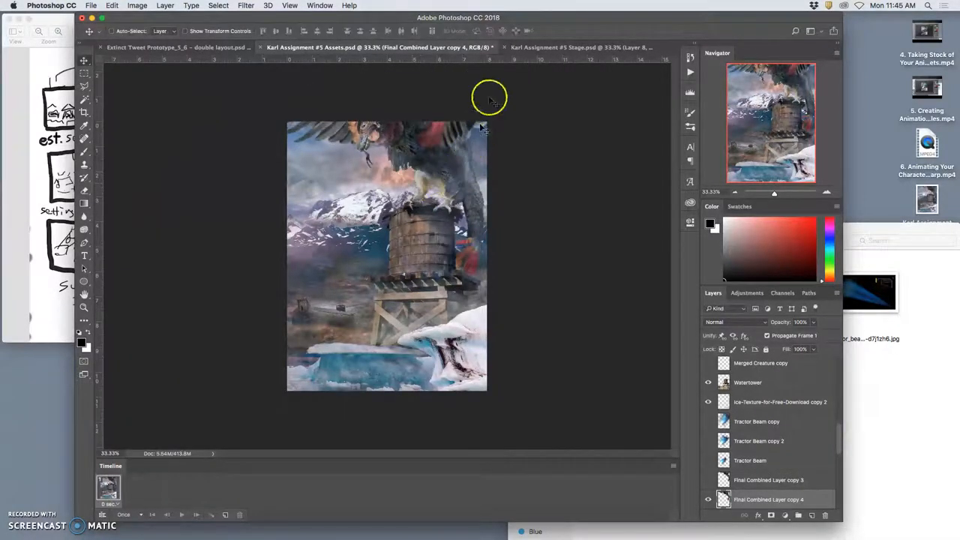
left_click(379, 46)
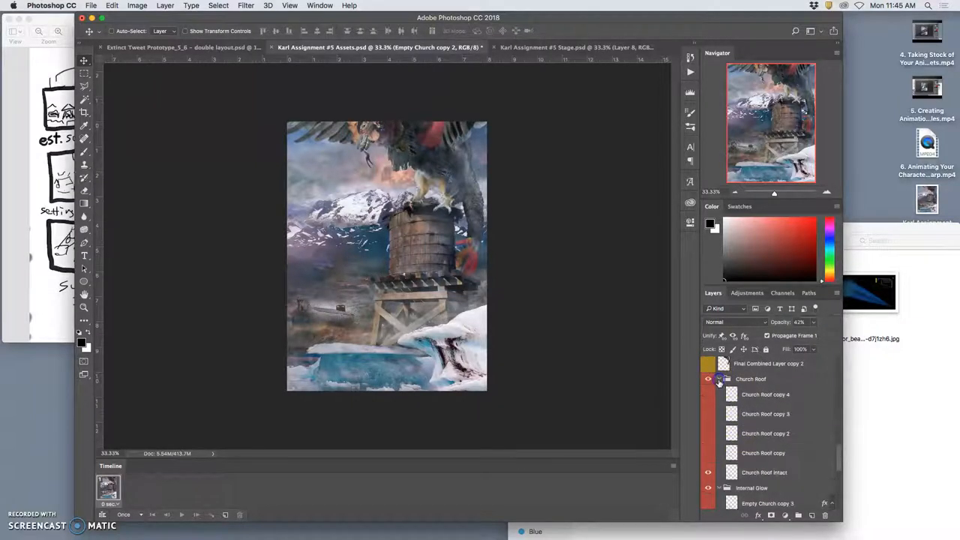
Step: Expand the Church Roof group, select Church Roof copy 2, then Final Combined Layer copy 4
left_click(707, 453)
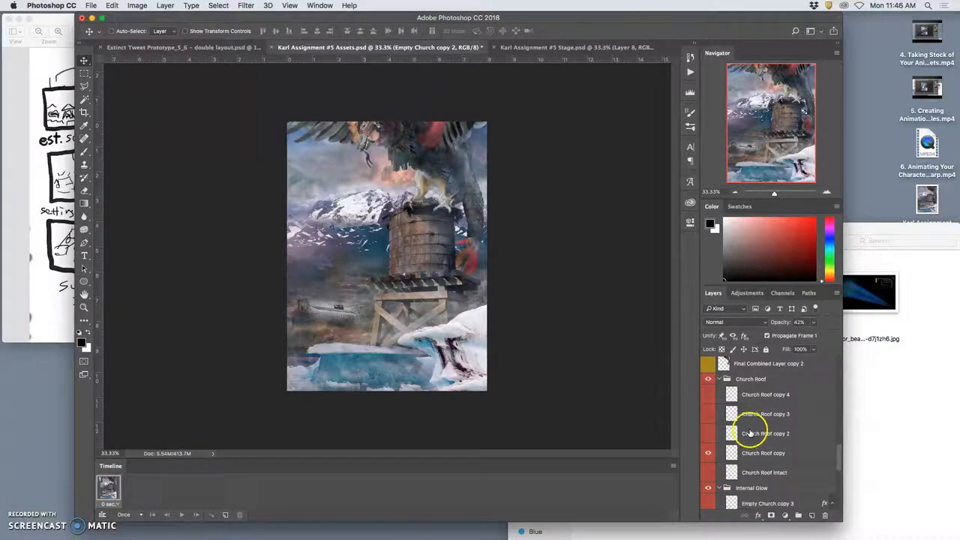
left_click(707, 433)
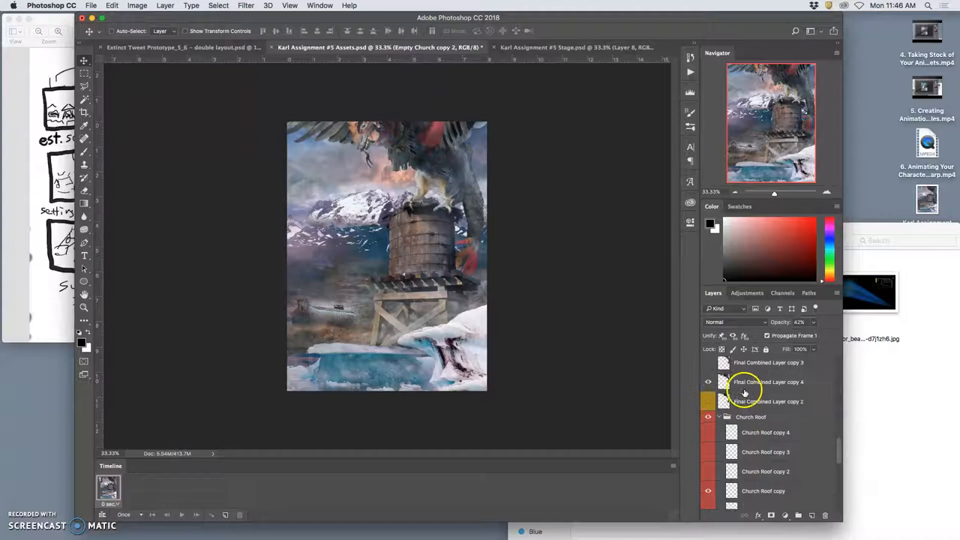
left_click(570, 47)
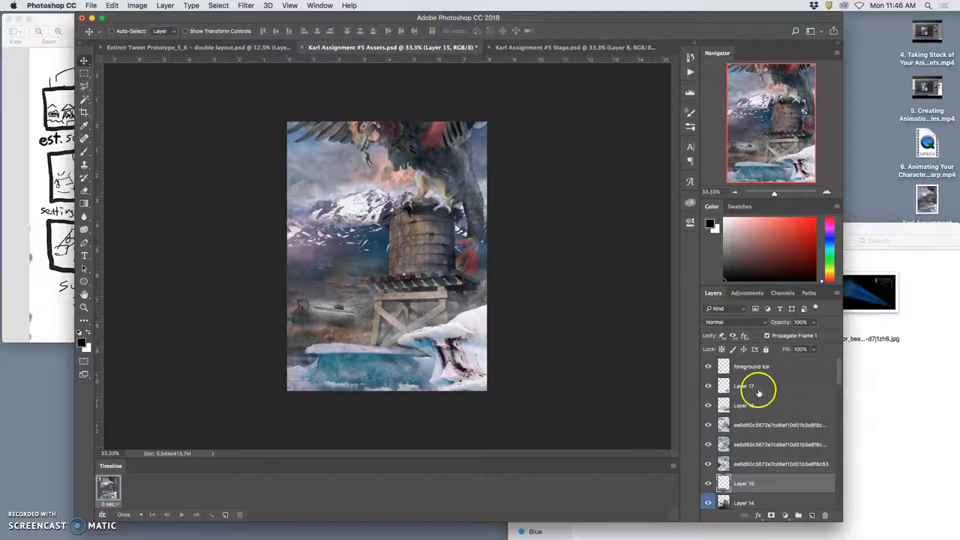
Step: Select a top layer and bring the merged frame into Stage.psd as Layer 9
left_click(750, 365)
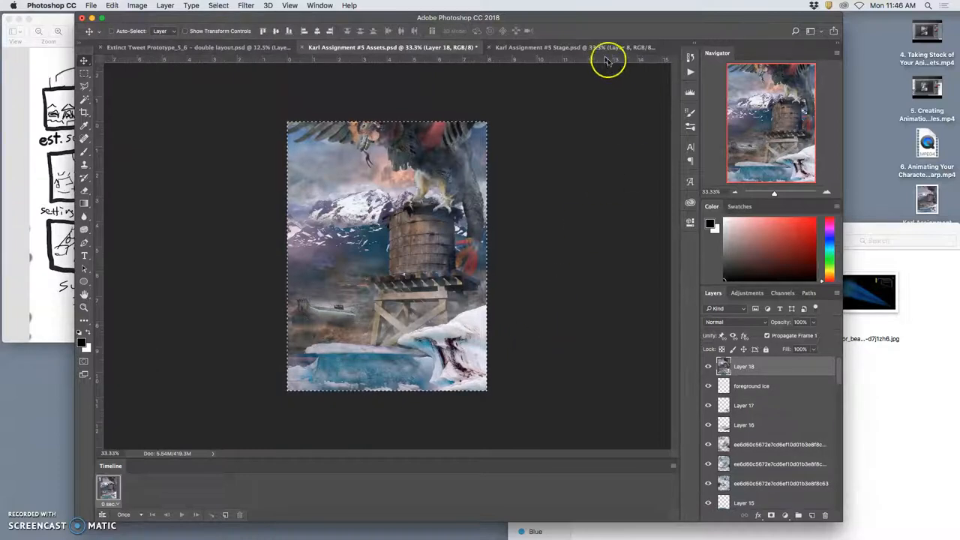
left_click(575, 48)
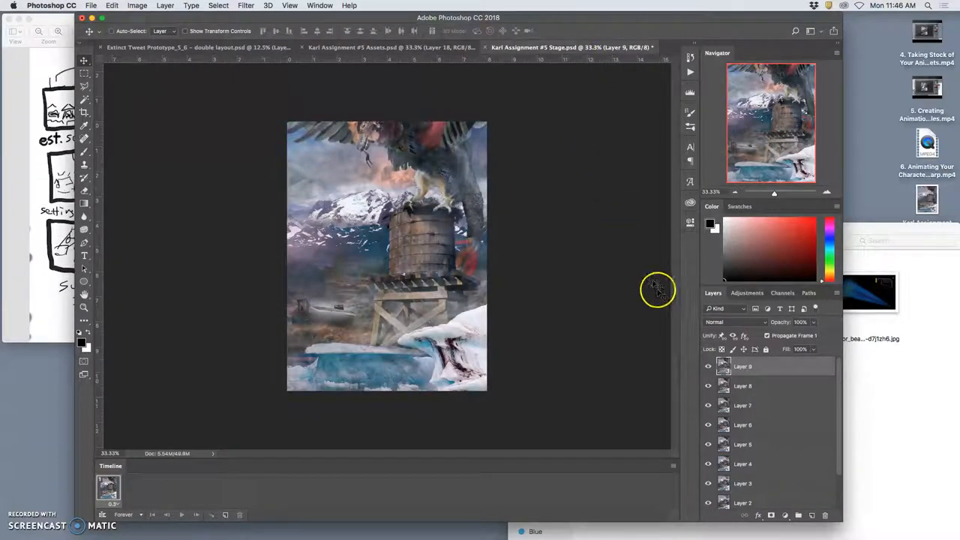
left_click(707, 366)
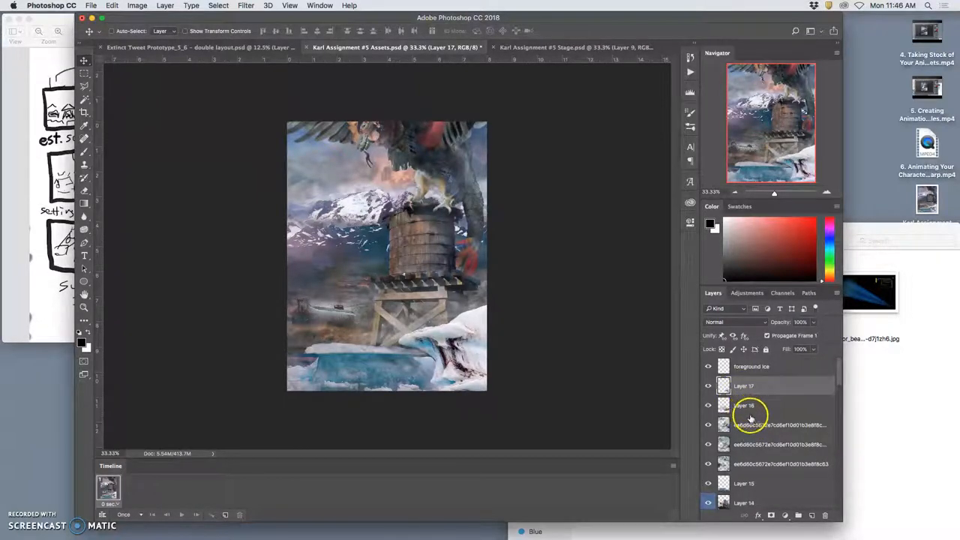
left_click(743, 405)
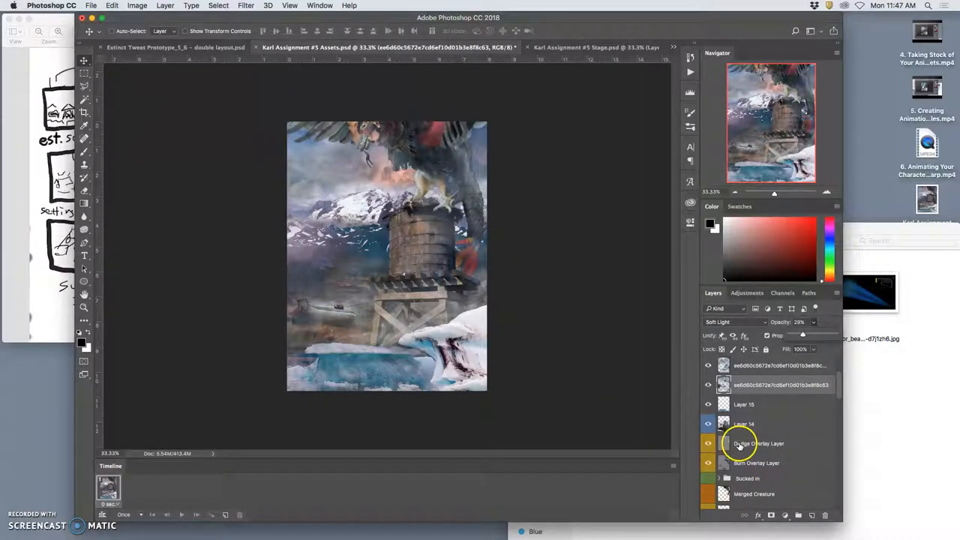
scroll("down", 3)
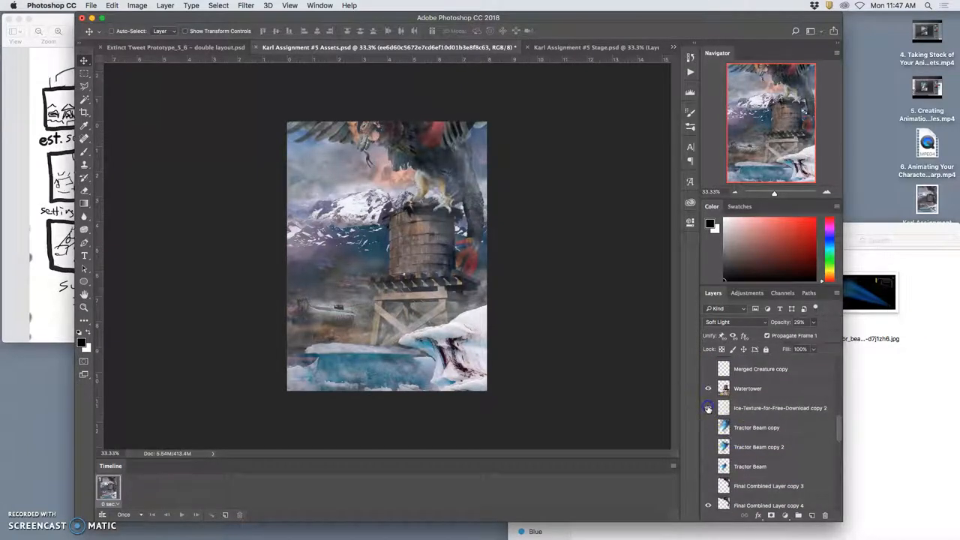
scroll("down", 3)
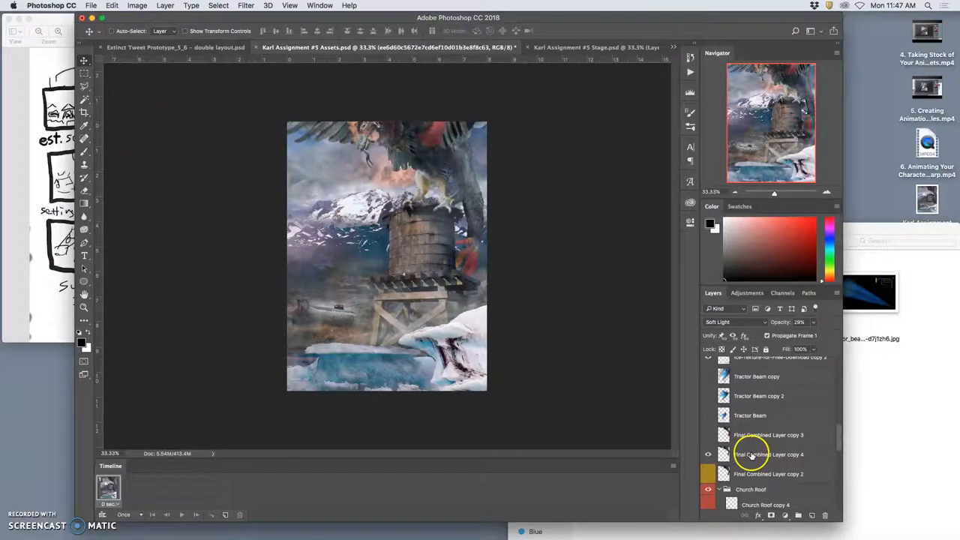
Step: On the copy 4 creature frame, shift the creature's body up near the tower top
left_click(767, 453)
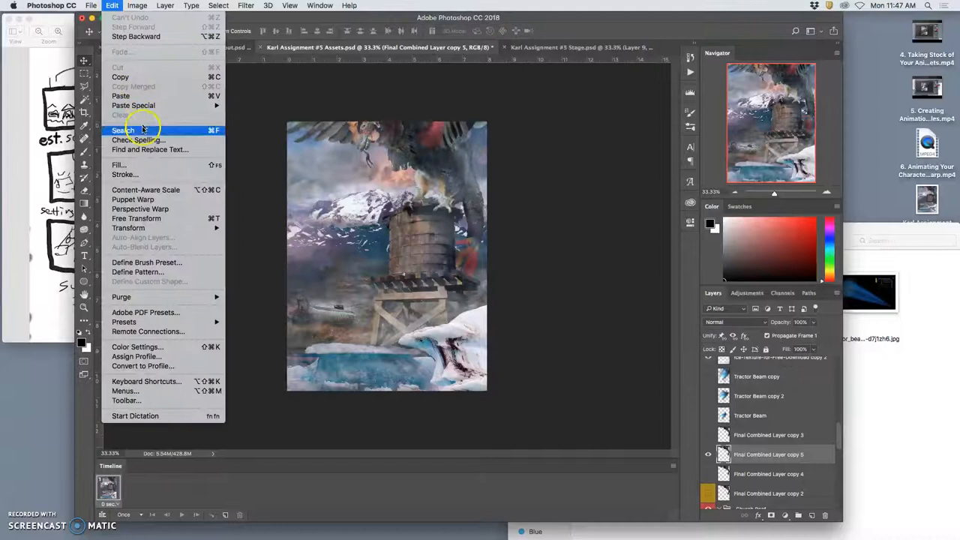
mouse_move(133, 199)
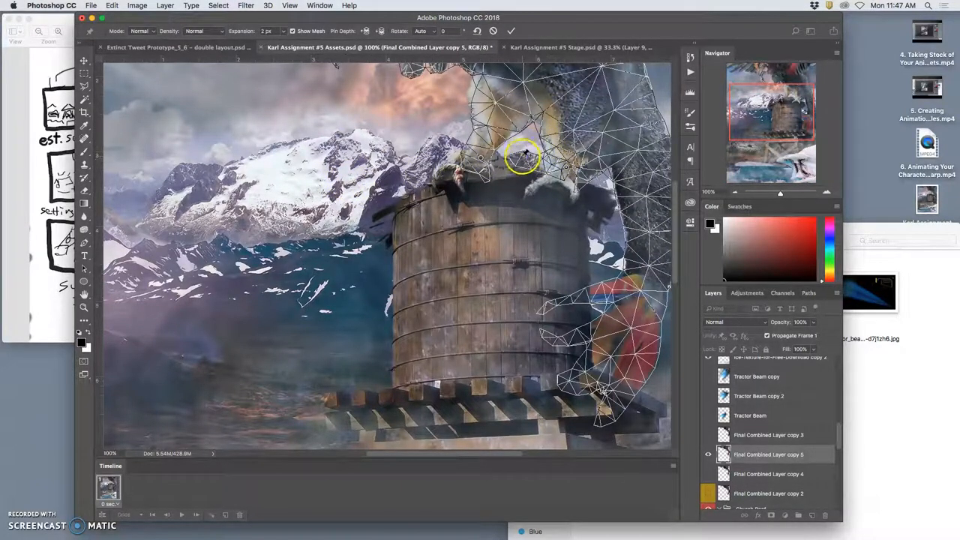
left_click_drag(523, 156, 525, 164)
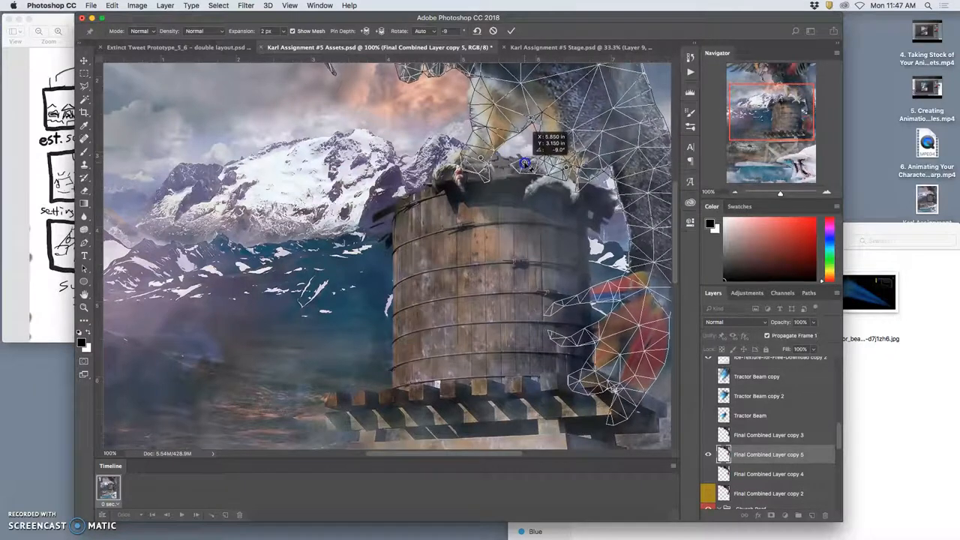
left_click_drag(525, 164, 474, 126)
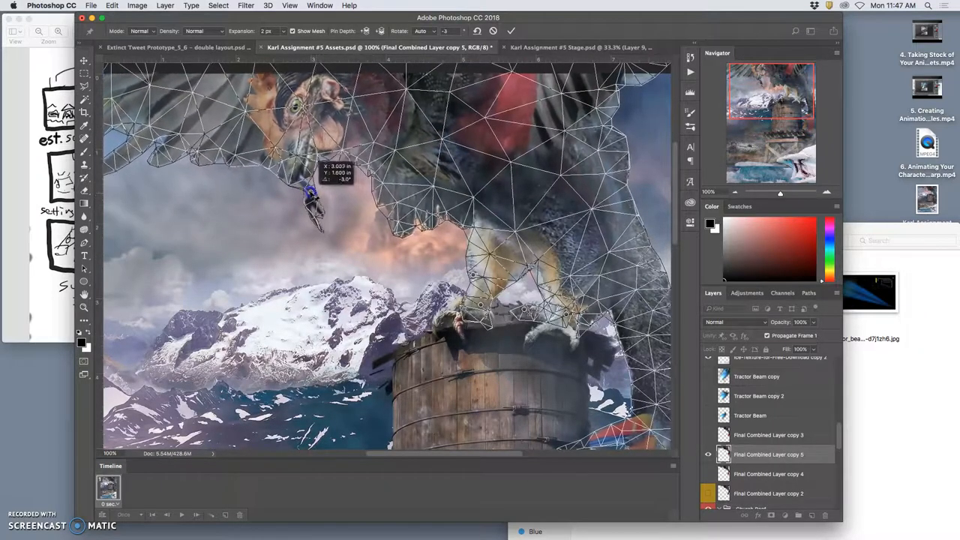
Step: Swing and rotate the dangling claw toward the head into its final angle
left_click_drag(311, 195, 313, 212)
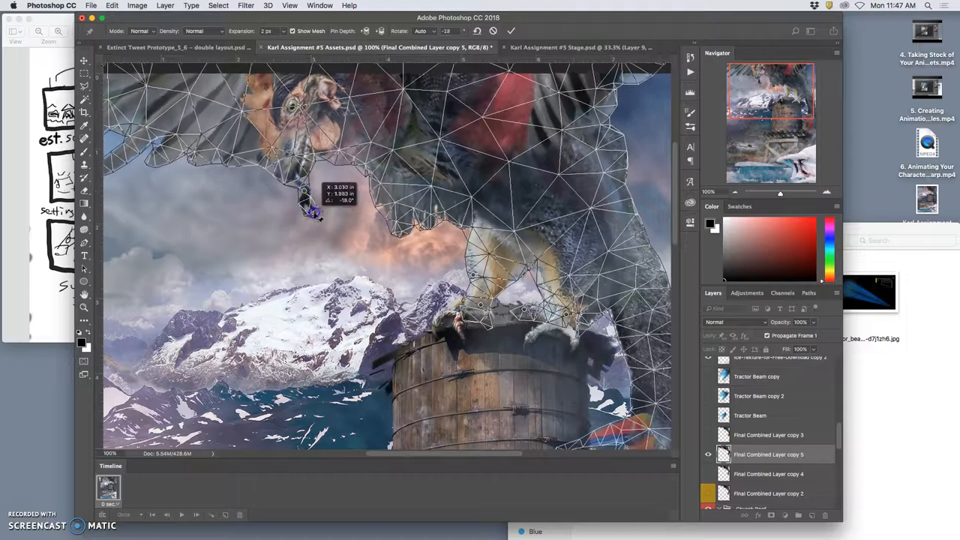
left_click_drag(313, 212, 308, 191)
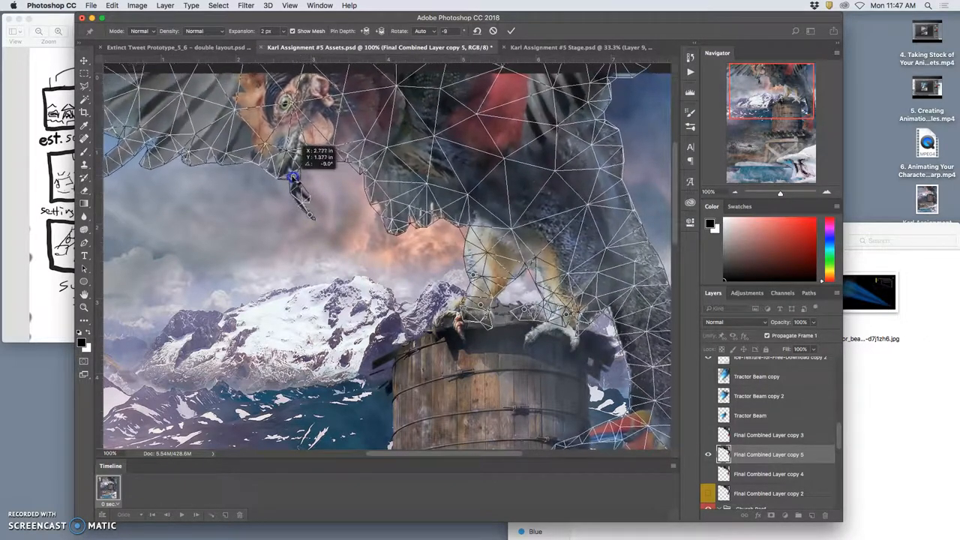
left_click_drag(292, 176, 277, 173)
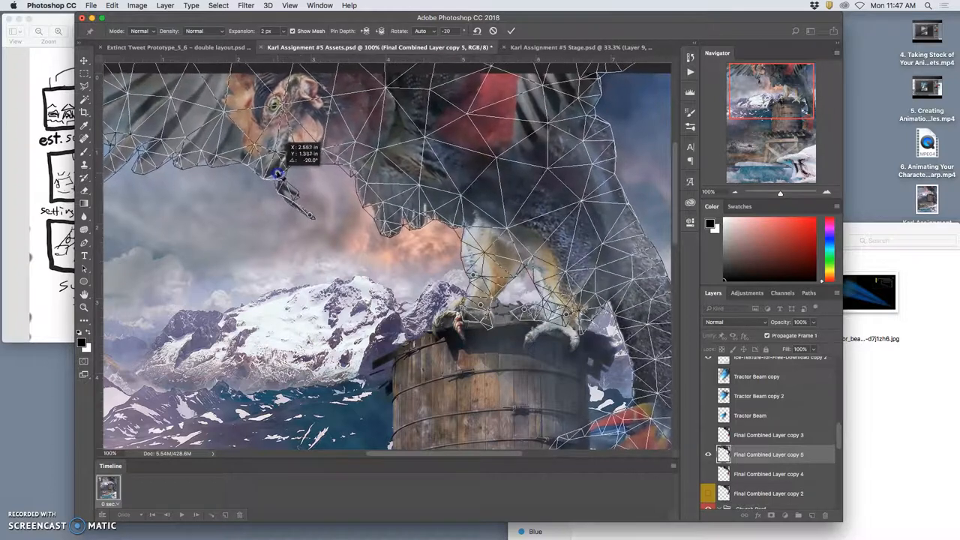
left_click_drag(278, 173, 296, 176)
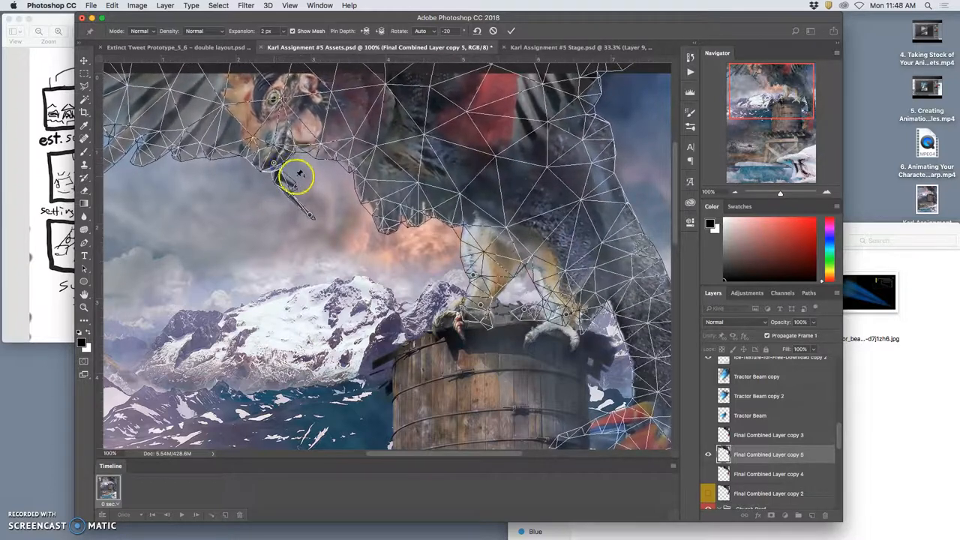
left_click_drag(296, 176, 289, 193)
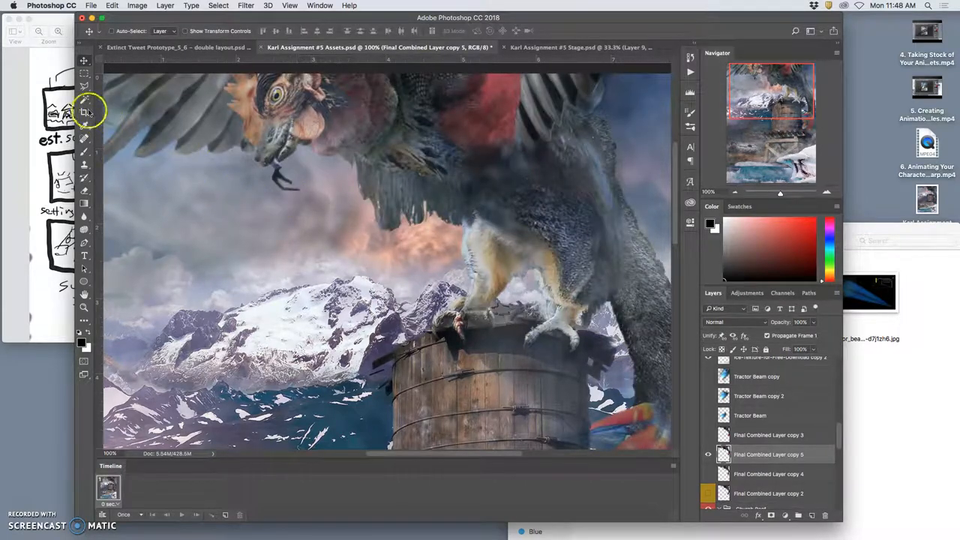
left_click(84, 85)
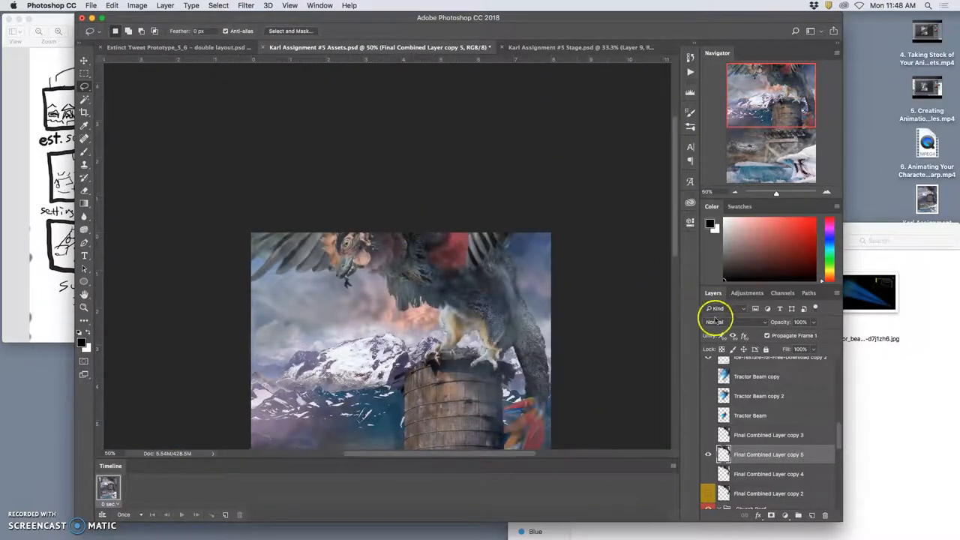
Step: Look over the Stage animation document, then go back to the assets document
left_click(573, 47)
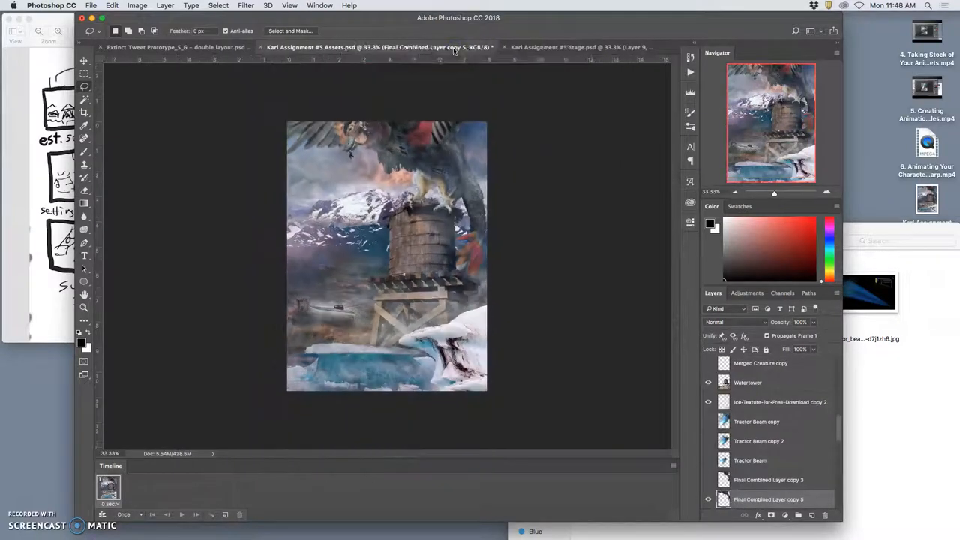
left_click(573, 47)
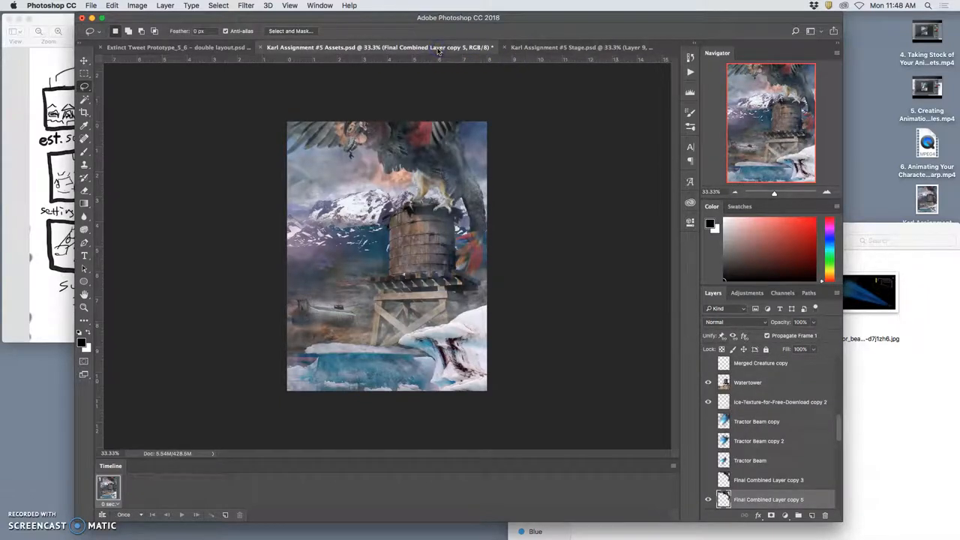
left_click(574, 46)
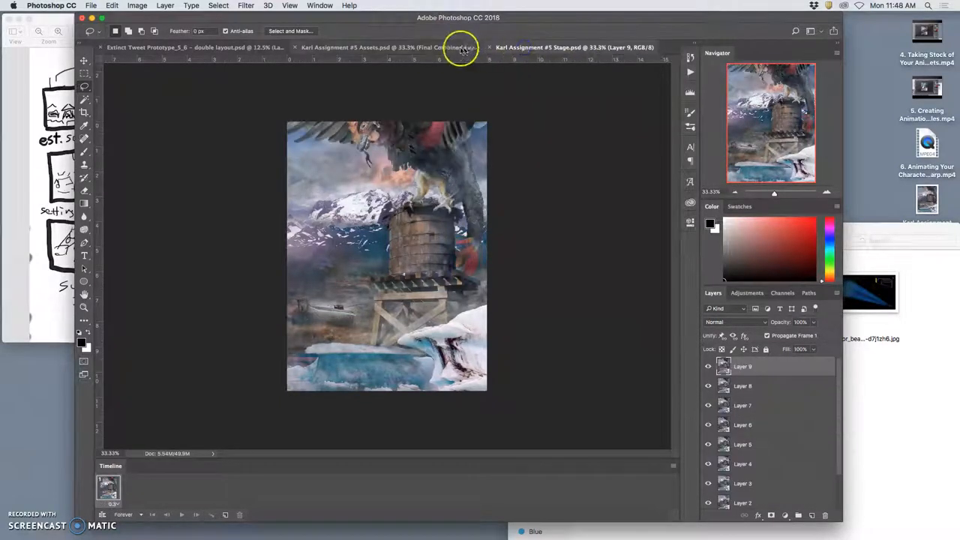
left_click(386, 48)
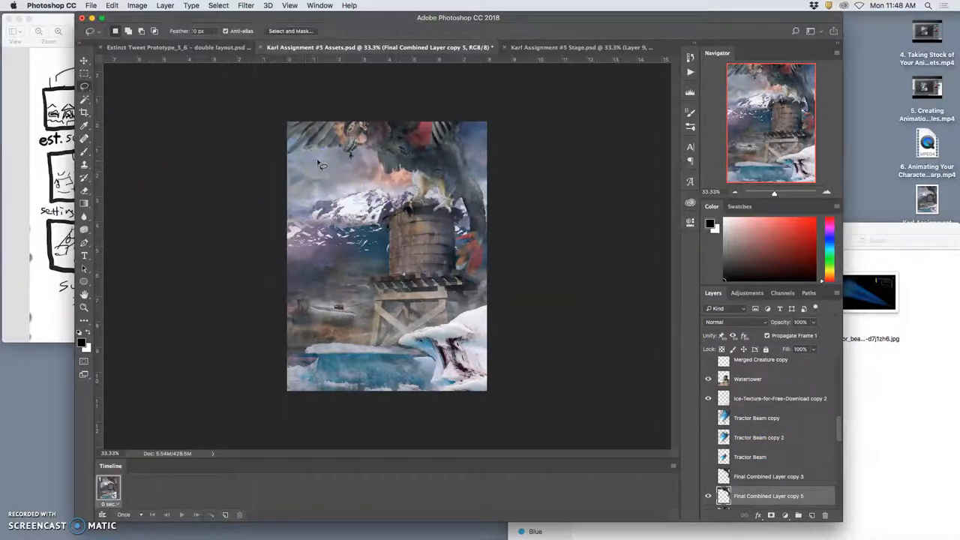
Step: Puppet-warp the creature's wing outward into a new pose, then view Stage.psd
left_click(112, 5)
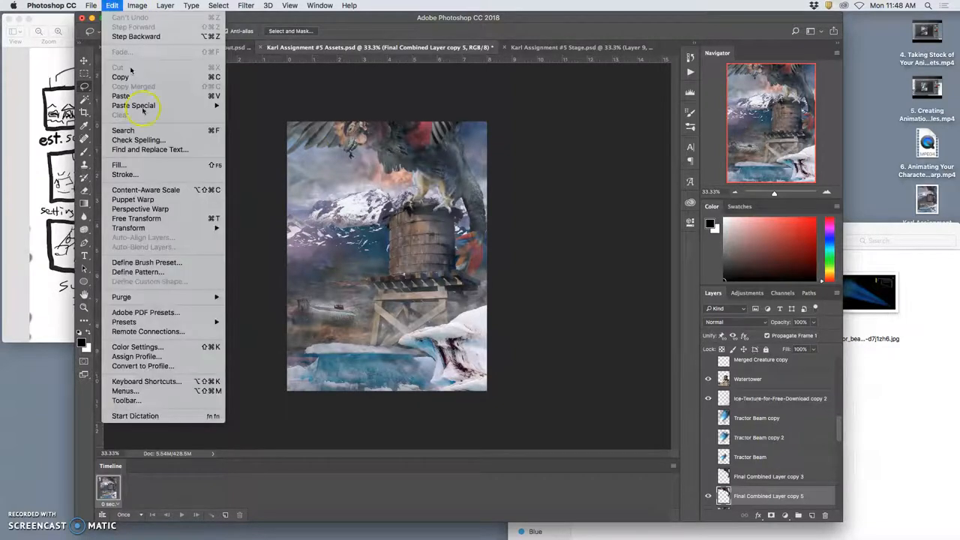
left_click(132, 199)
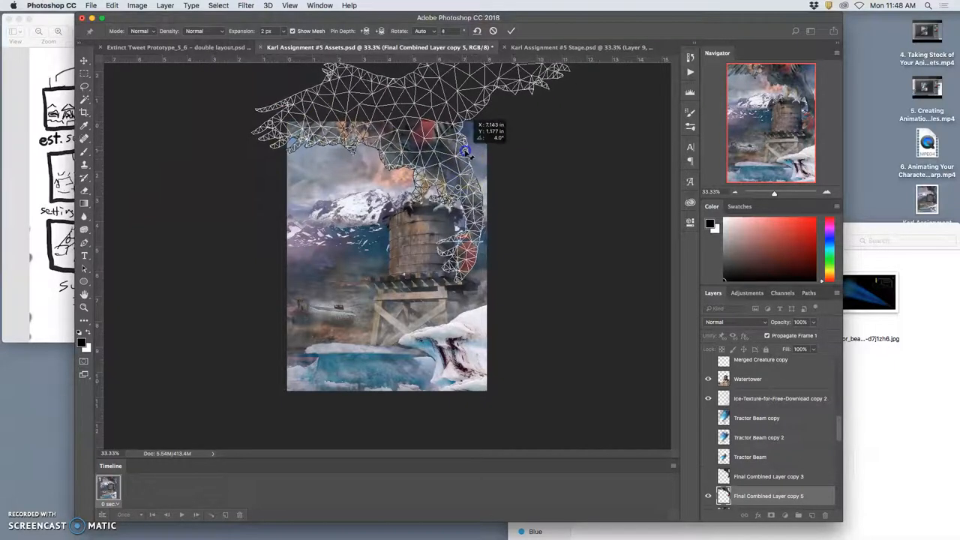
left_click_drag(465, 150, 283, 123)
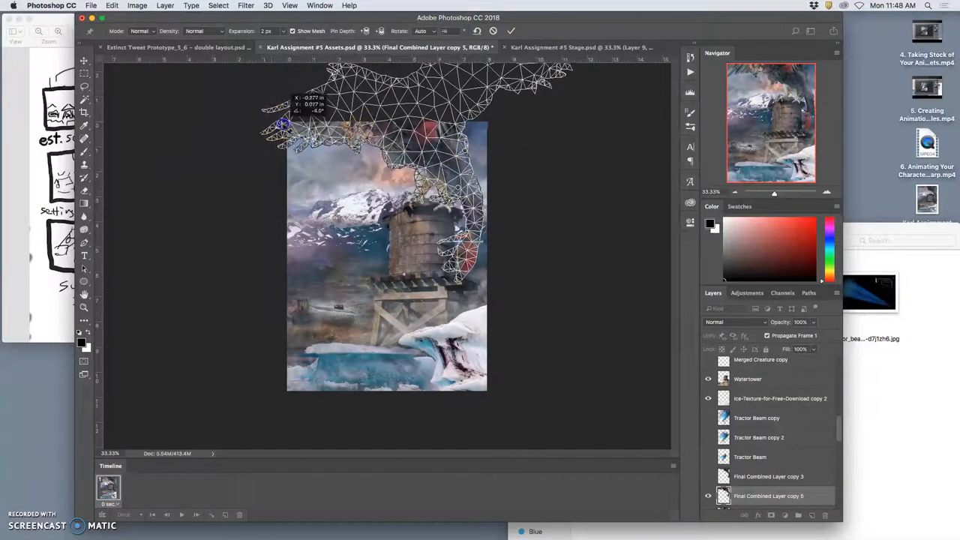
left_click_drag(282, 124, 356, 144)
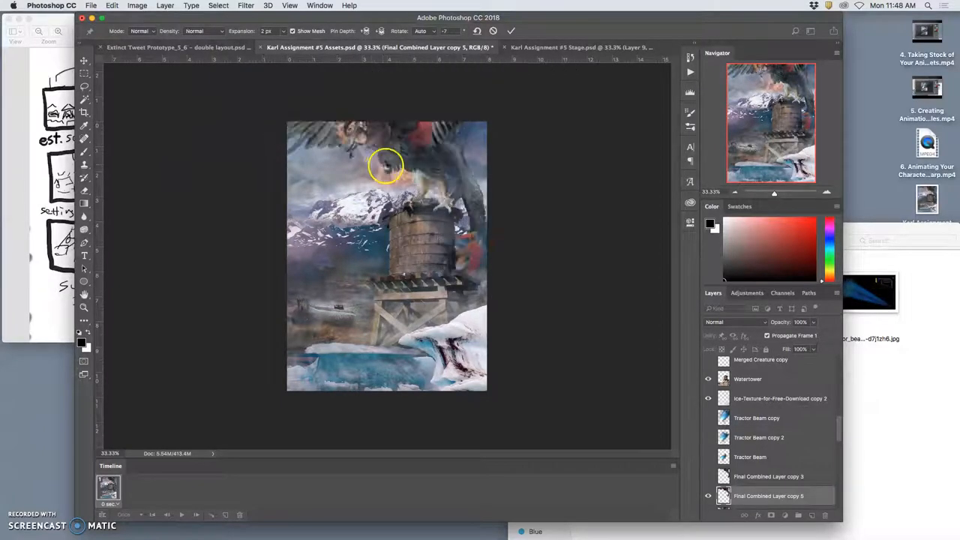
left_click(575, 48)
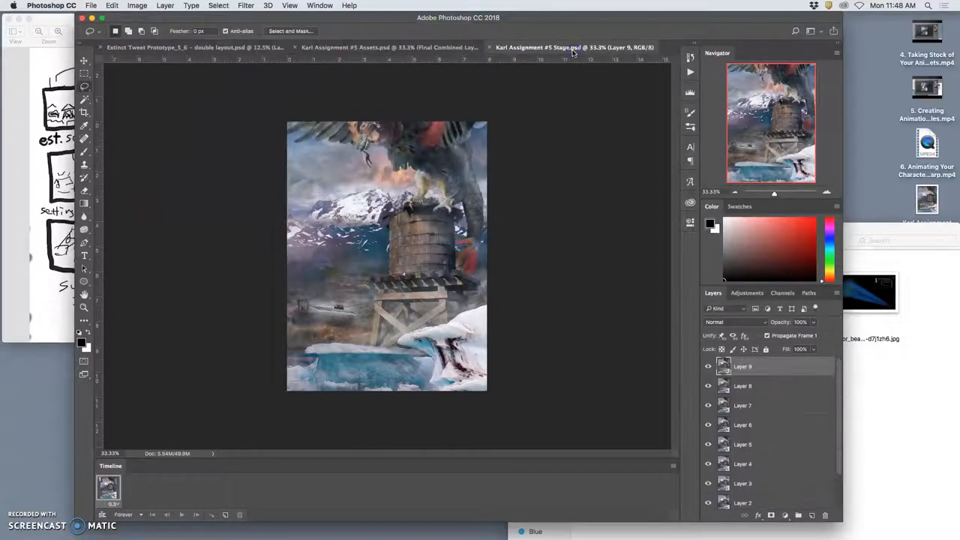
Step: Return to the assets document and make the Internal Glow church layers visible
left_click(375, 47)
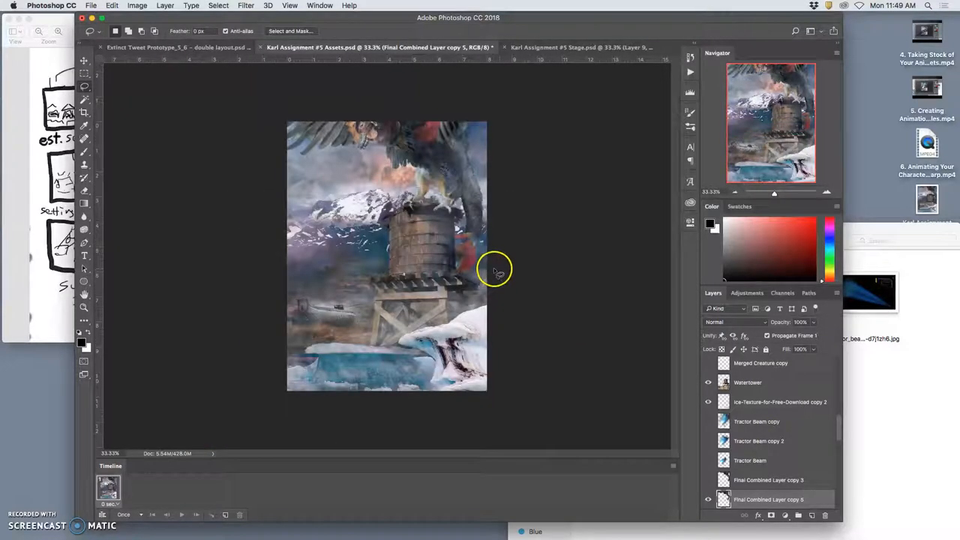
mouse_move(682, 393)
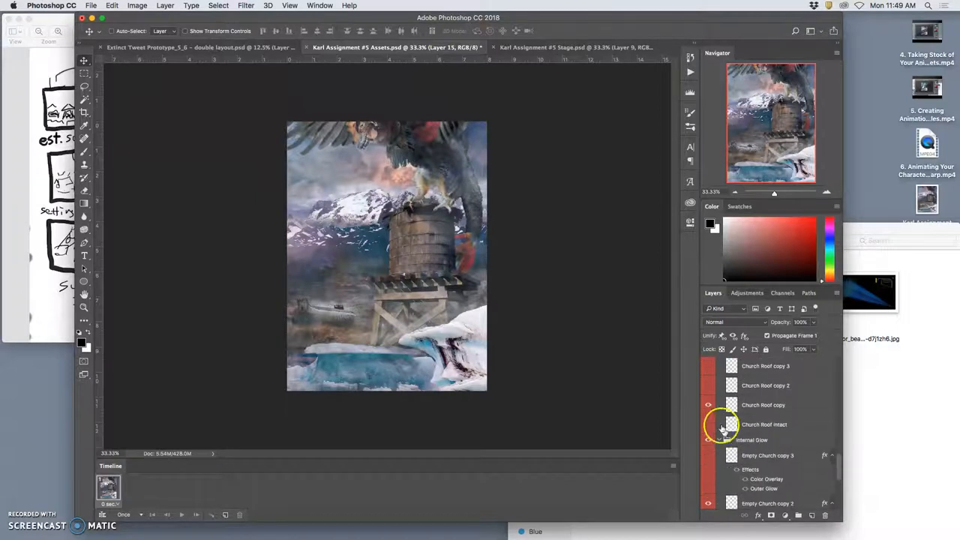
left_click(763, 405)
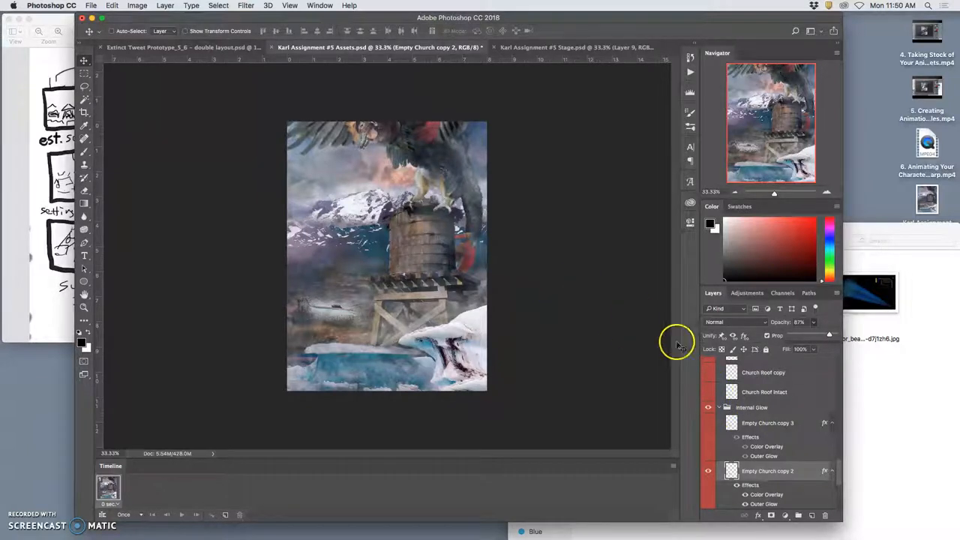
Step: Add the merged frame to Stage.psd as Layer 10 and toggle it to compare frames
left_click(575, 47)
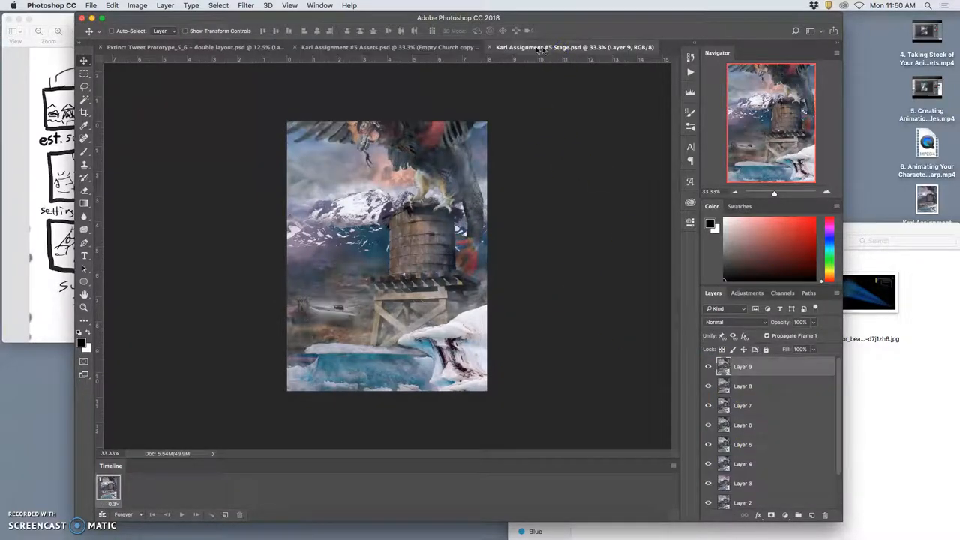
left_click(375, 47)
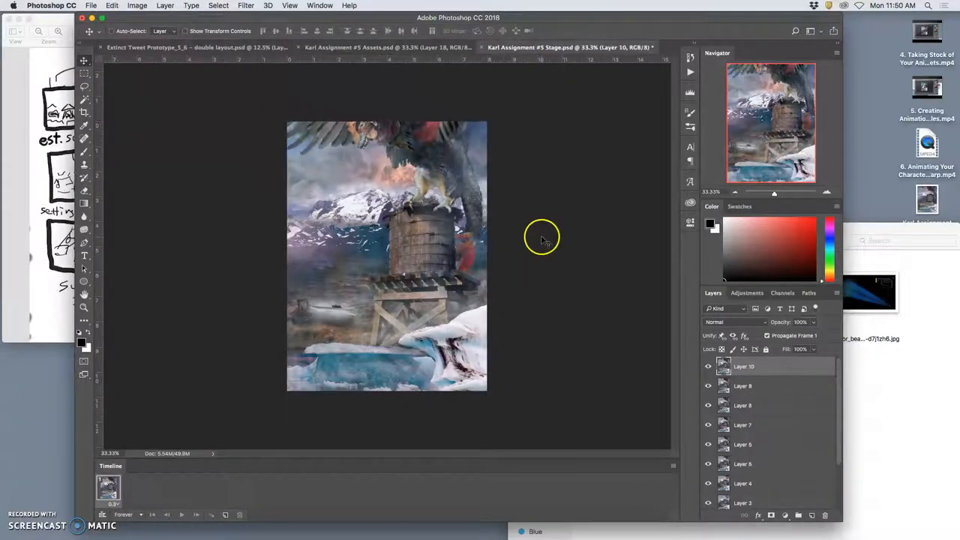
left_click(707, 367)
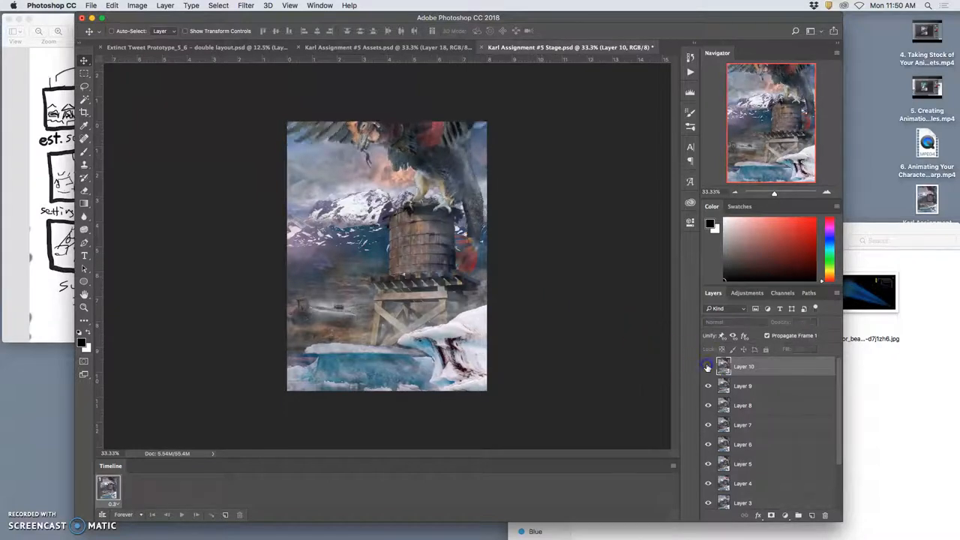
left_click(707, 367)
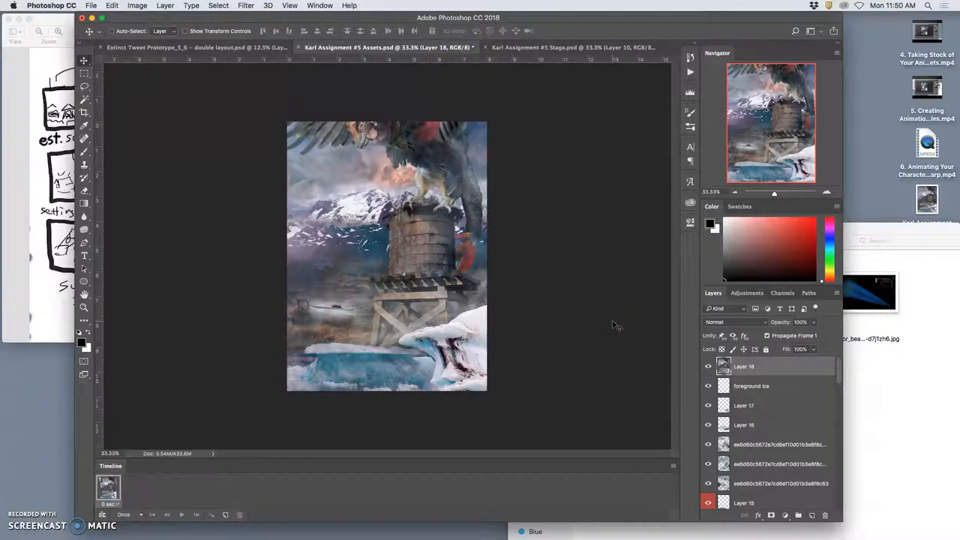
Step: Delete Layer 18, then inspect Layers 17, 16, 15 and the texture copy's opacity
left_click(752, 366)
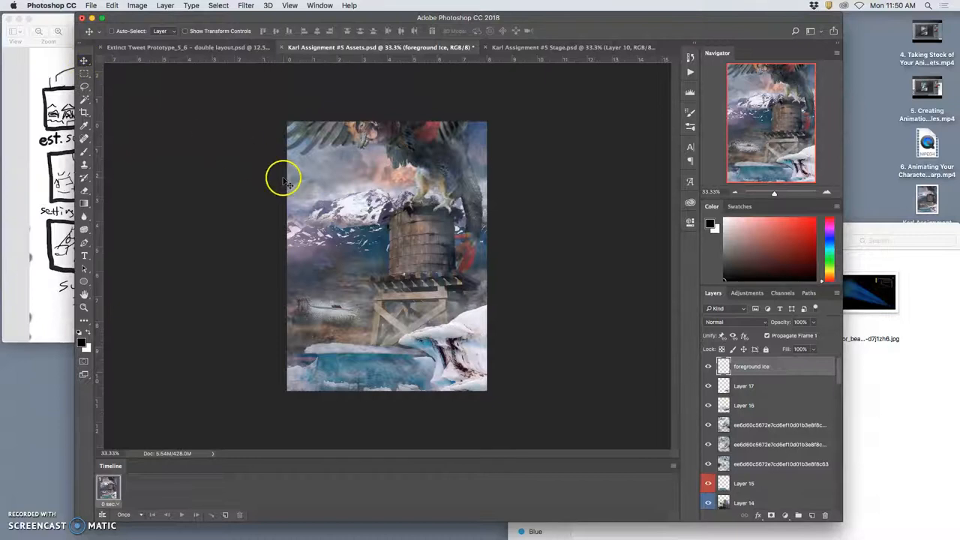
left_click(761, 385)
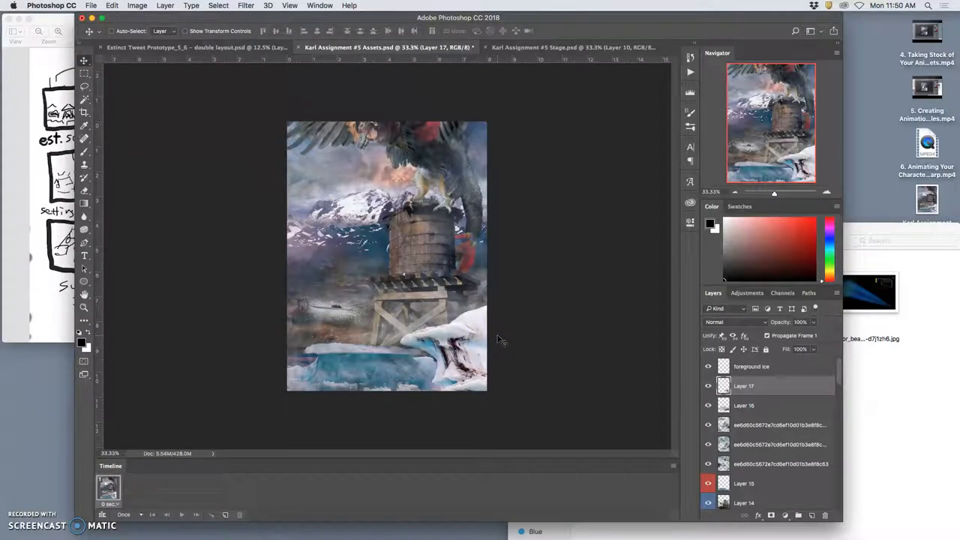
left_click(742, 409)
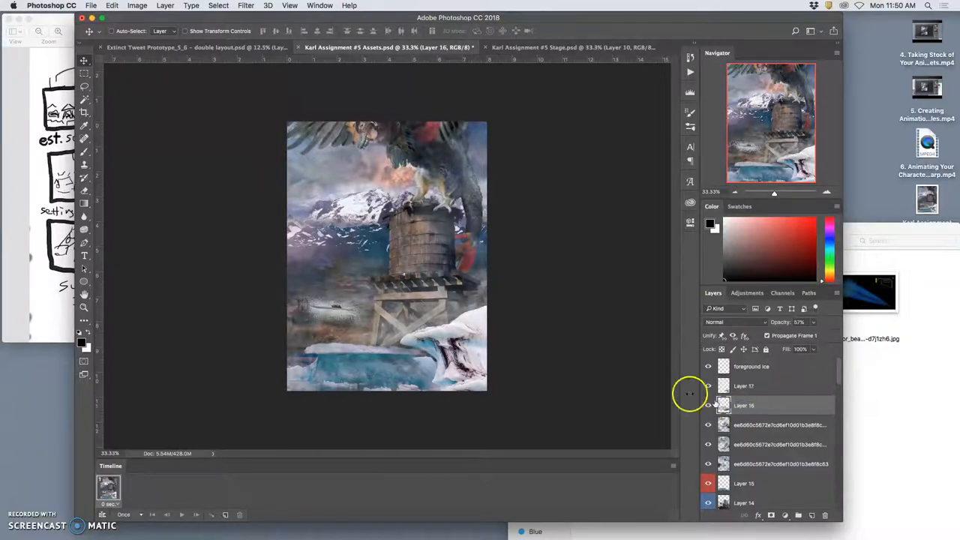
mouse_move(620, 379)
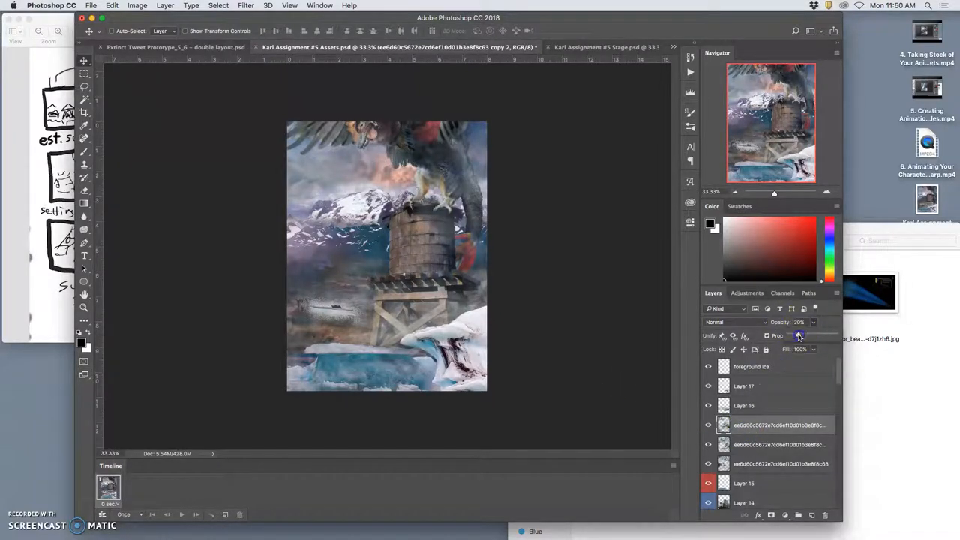
left_click(736, 322)
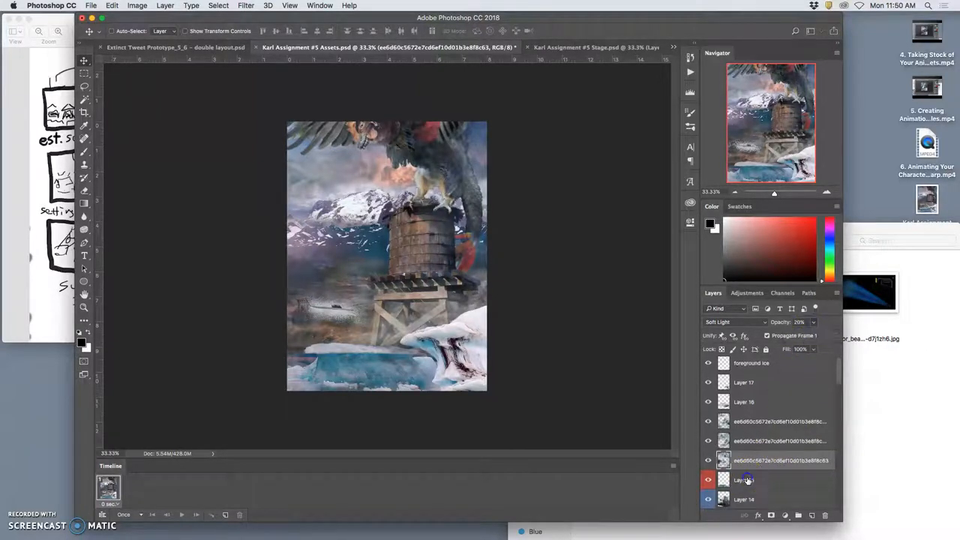
left_click(749, 479)
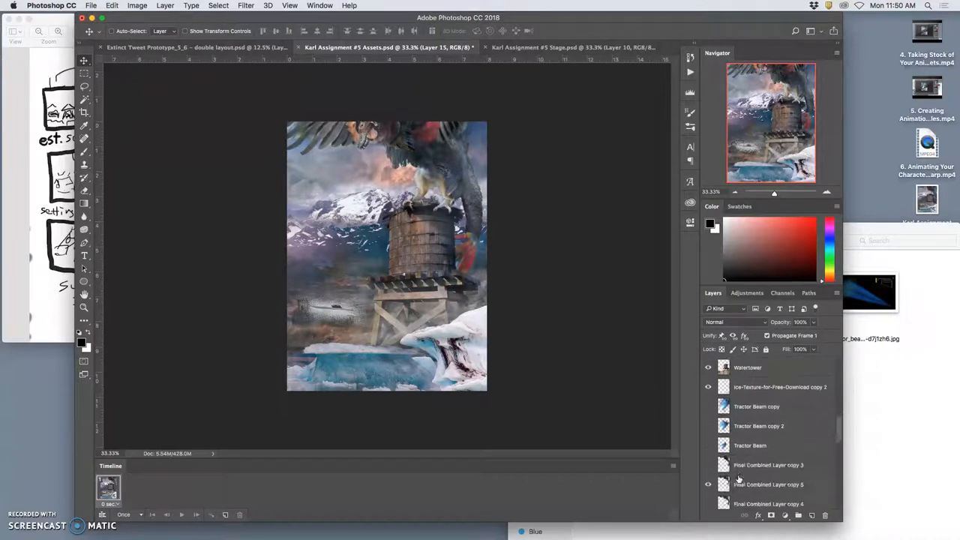
Step: Select the latest combined frame for duplicating as copy 6 and pick the Clone Stamp tool
left_click(767, 465)
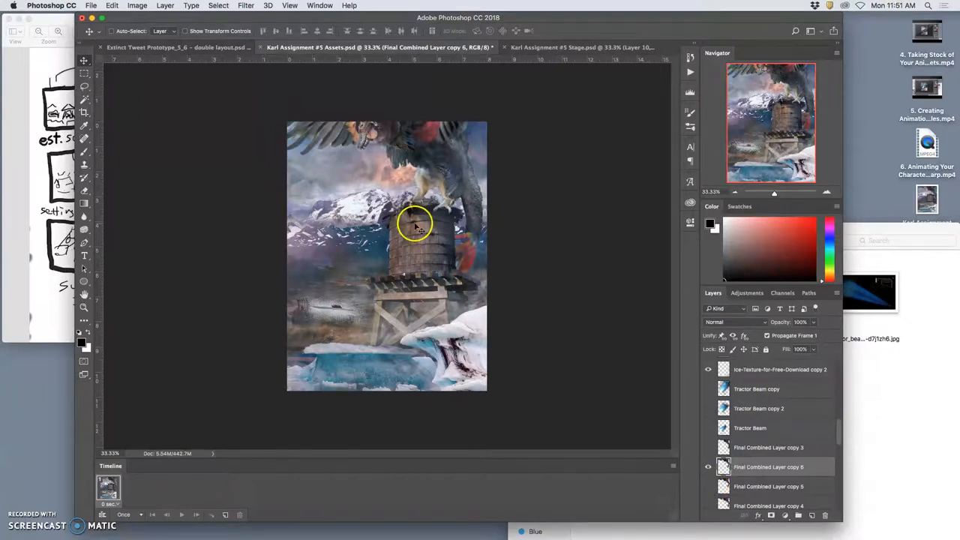
mouse_move(99, 74)
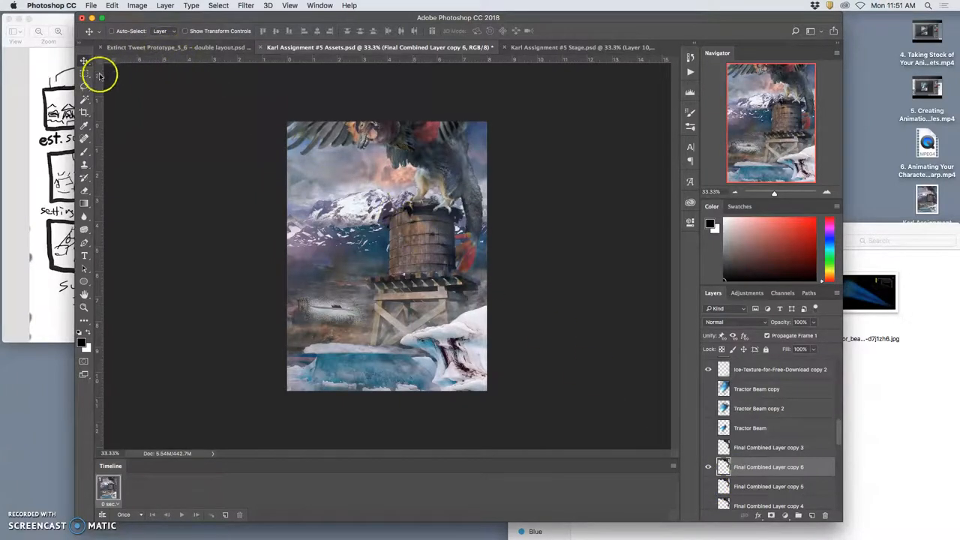
mouse_move(85, 165)
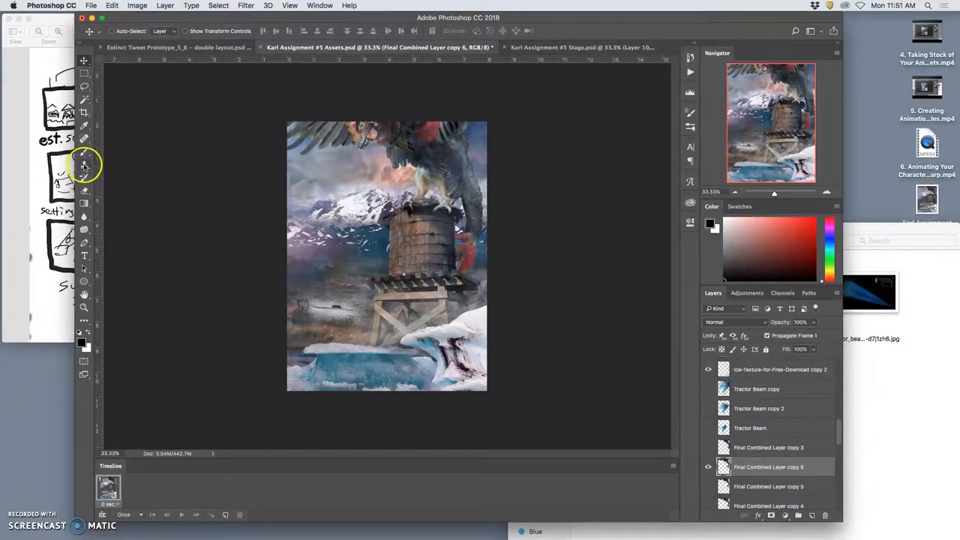
left_click(84, 163)
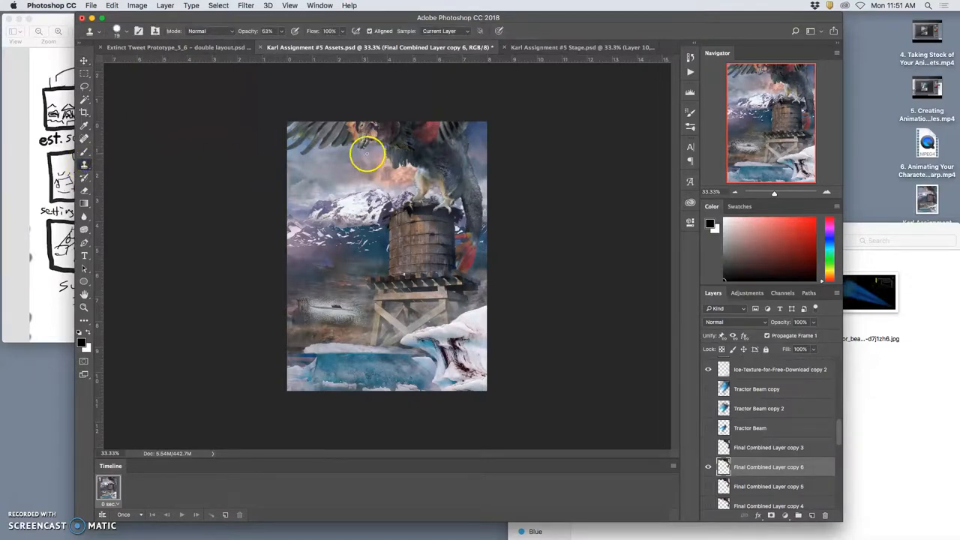